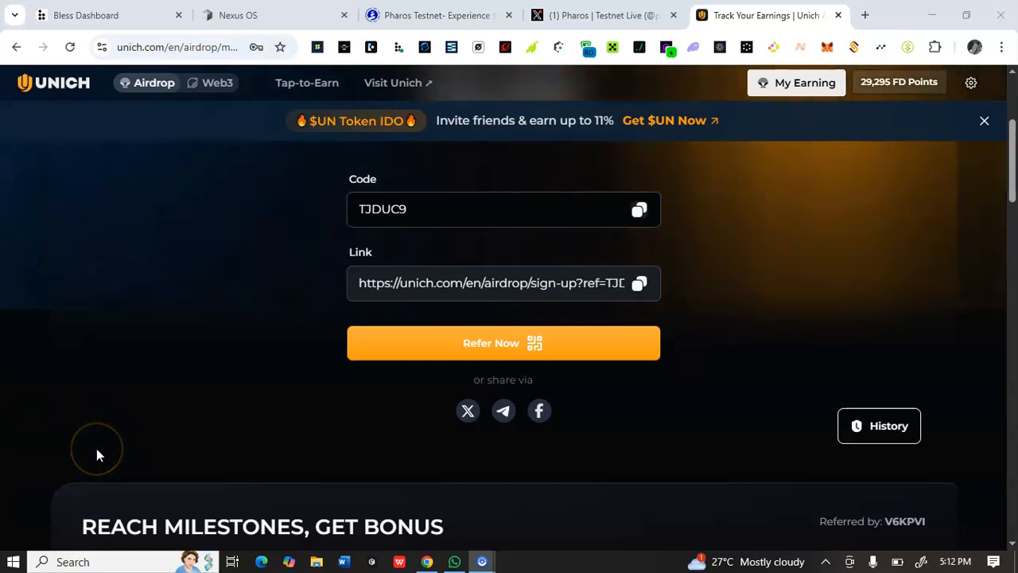
pyautogui.moveTo(100, 455)
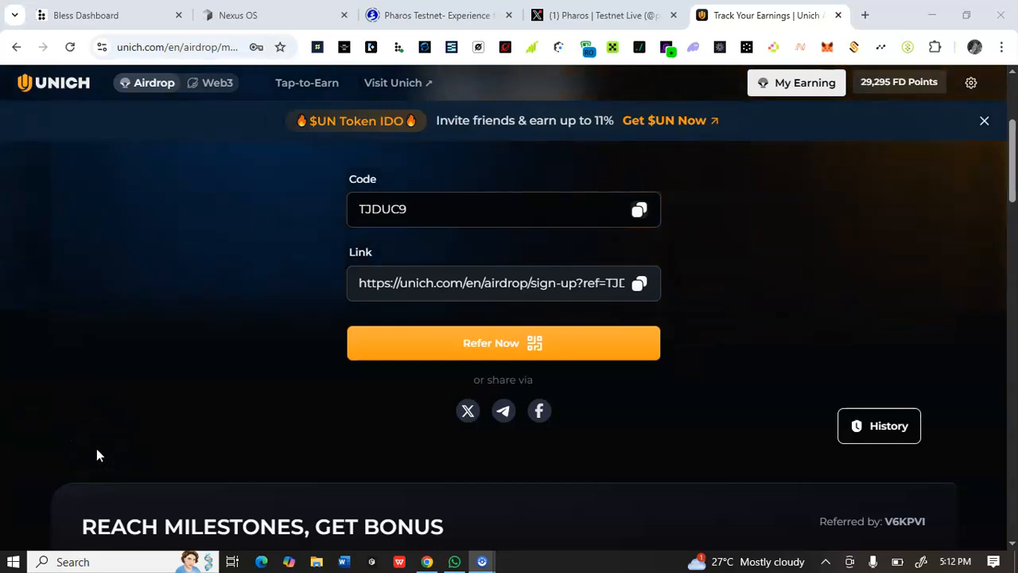
pyautogui.moveTo(230, 304)
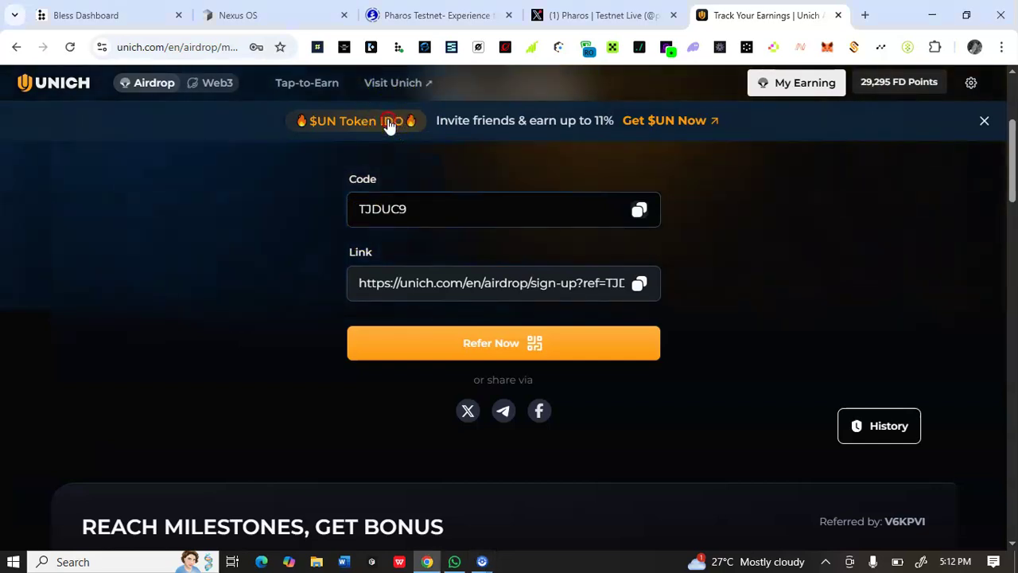
# - Open the $UN Token IDO banner link in a new browser tab
pyautogui.rightClick(390, 121)
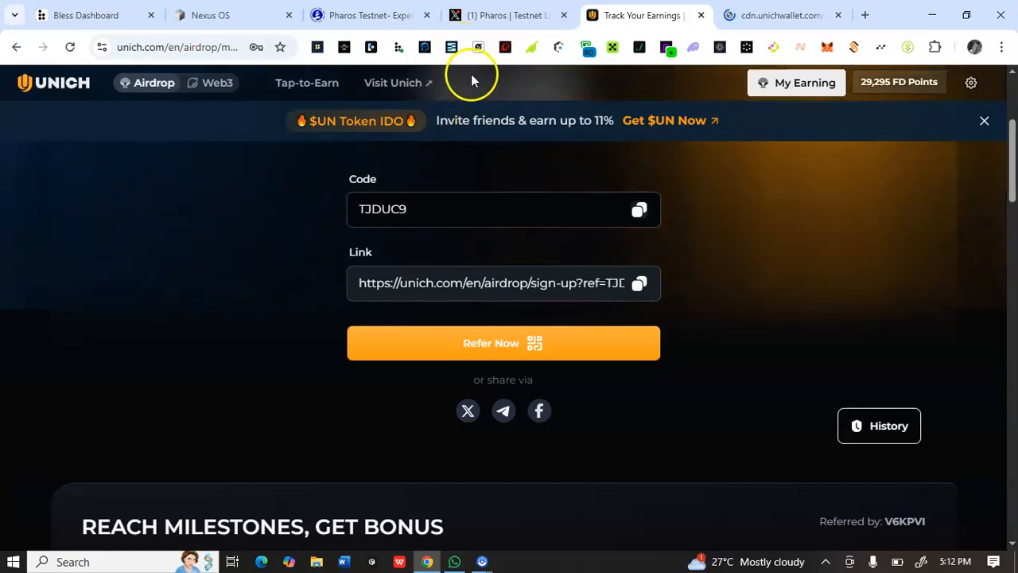
pyautogui.moveTo(398, 82)
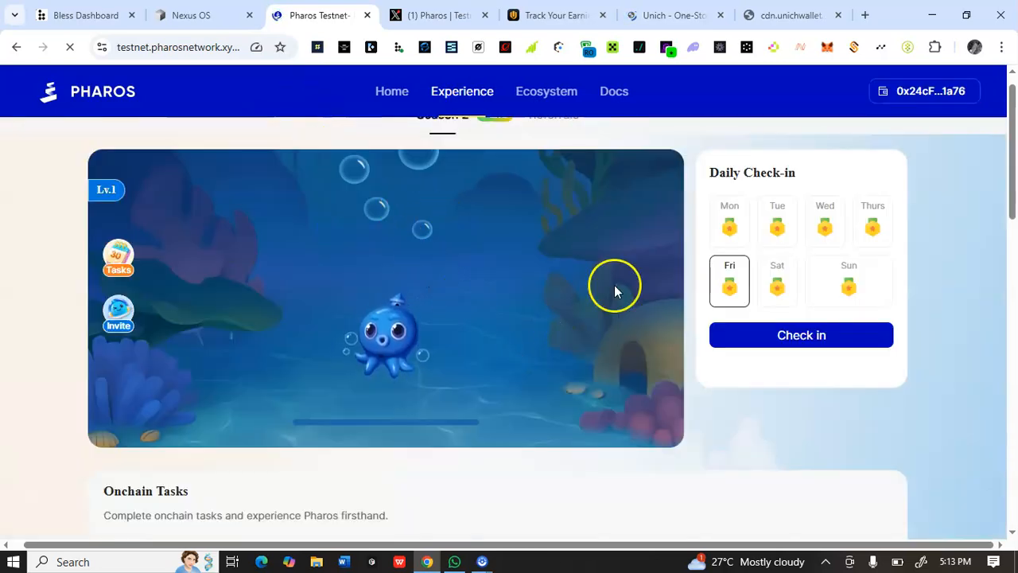
# - Switch to Pharos Testnet and scroll past Daily Check-in to the Onchain Tasks list
pyautogui.click(801, 335)
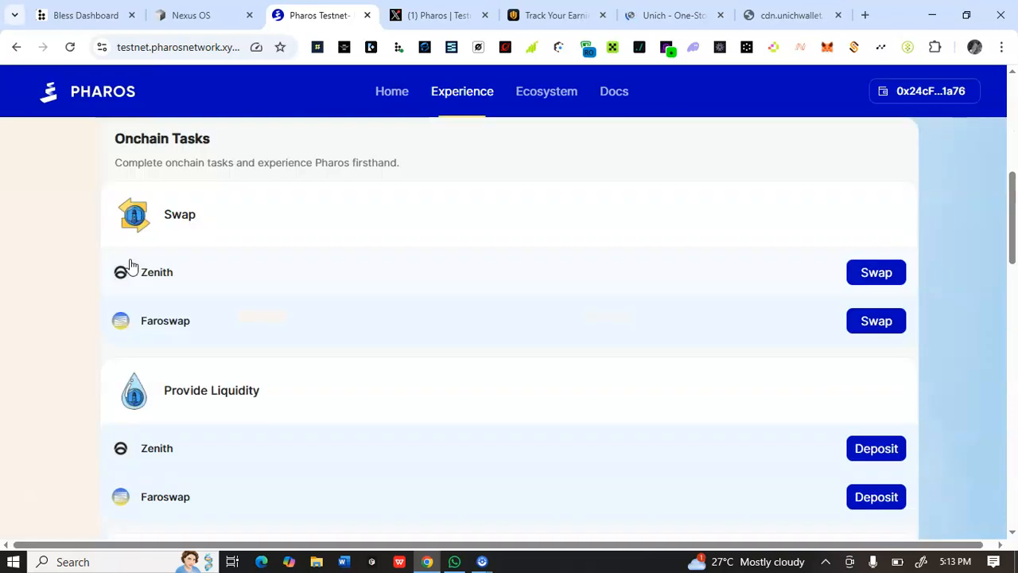
pyautogui.scroll(-3)
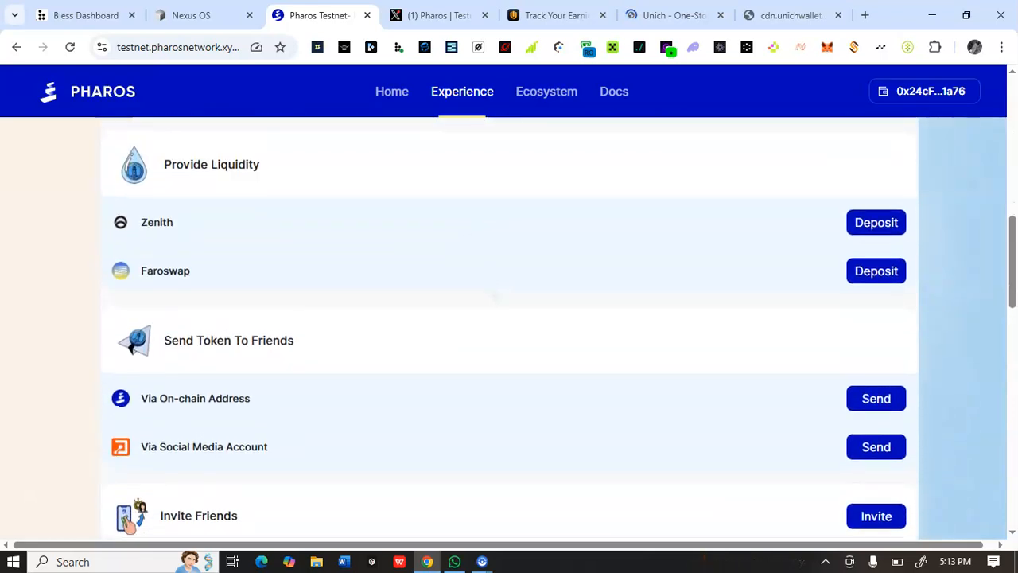
pyautogui.scroll(-3)
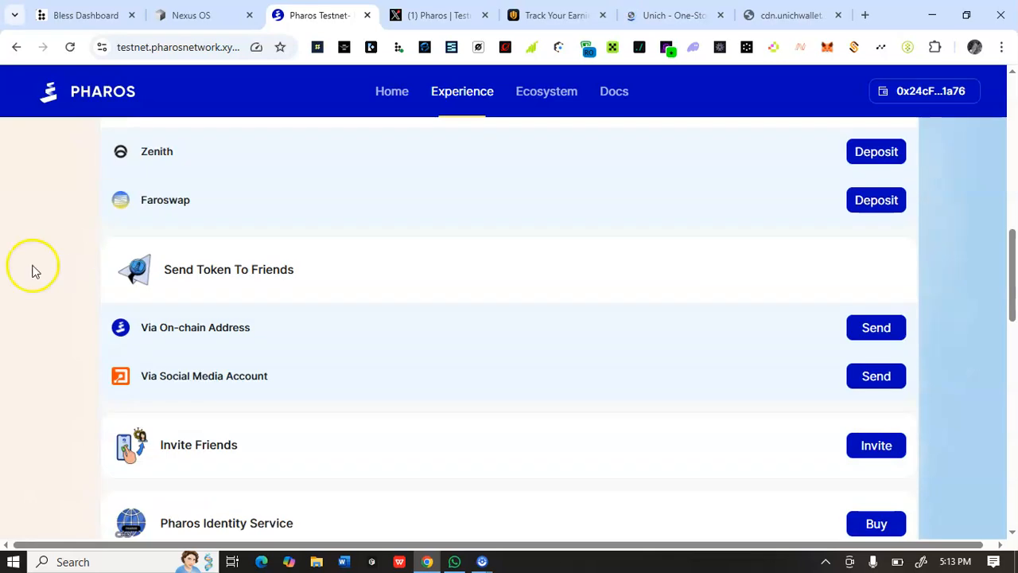
pyautogui.moveTo(249, 328)
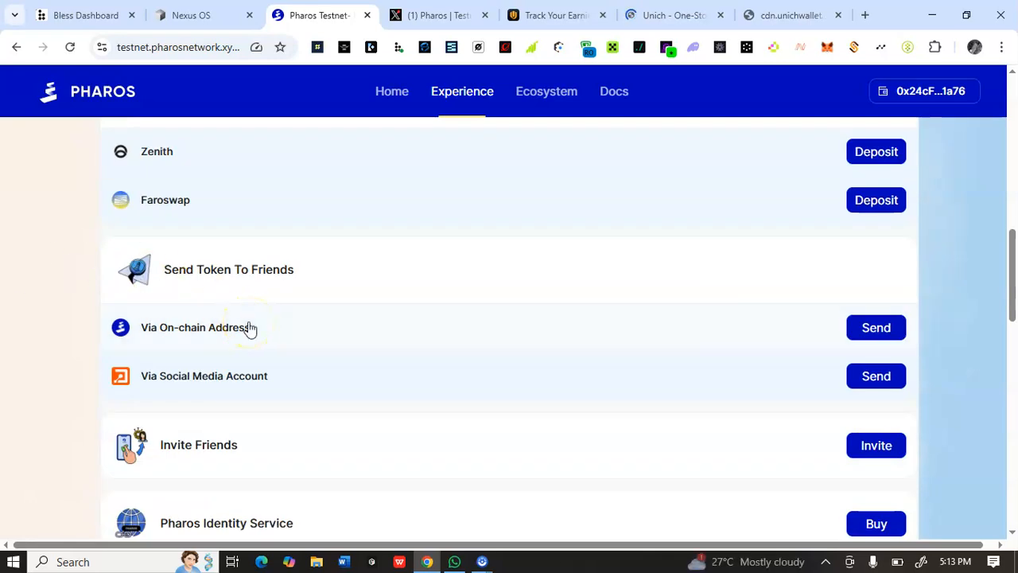
pyautogui.moveTo(168, 390)
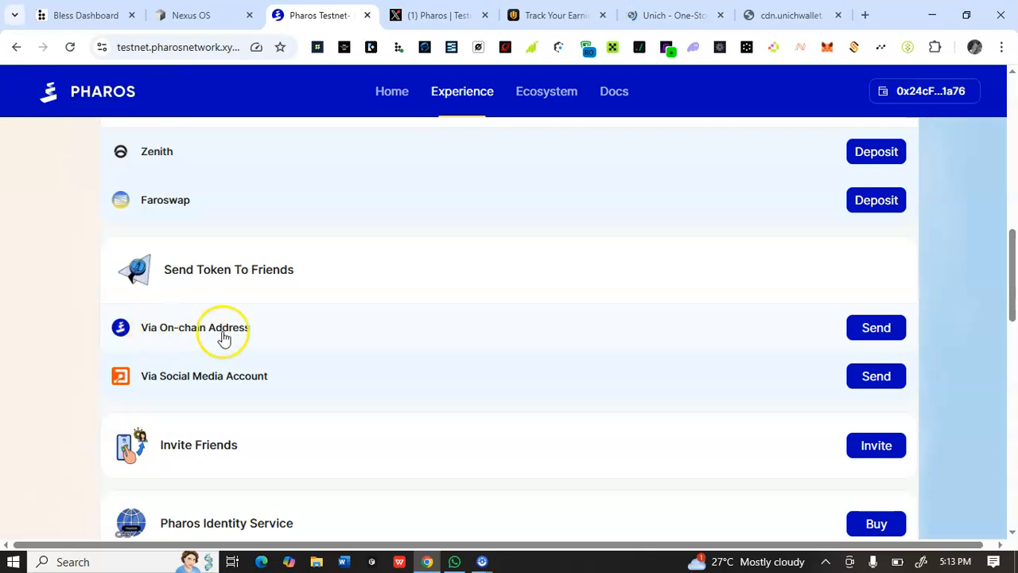
pyautogui.moveTo(269, 385)
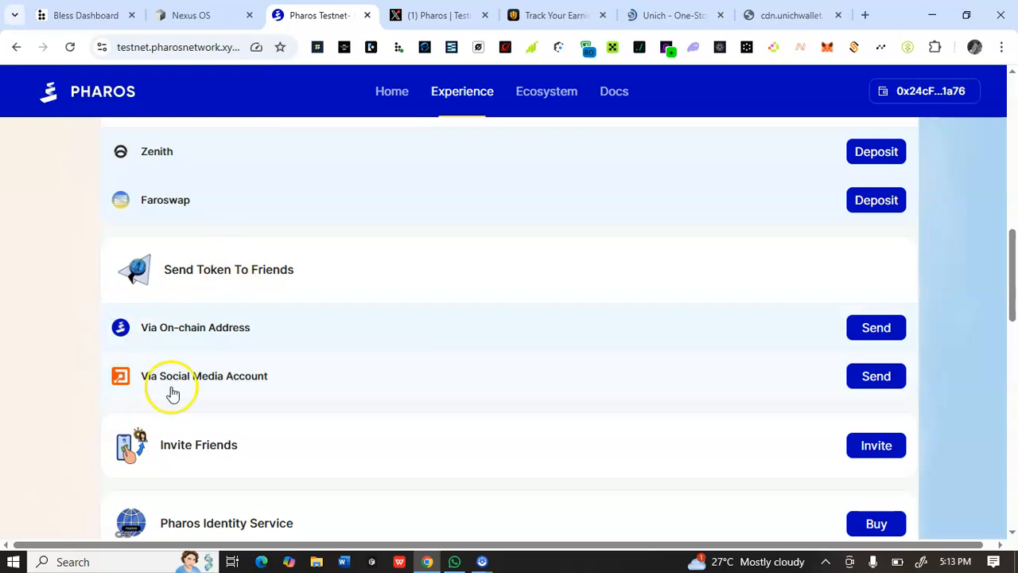
pyautogui.moveTo(284, 234)
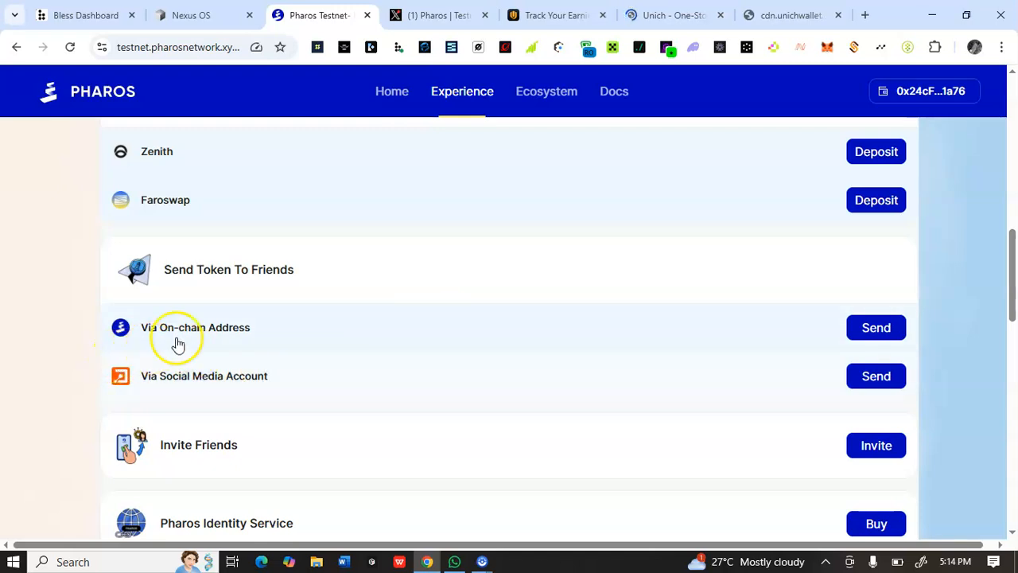
pyautogui.moveTo(206, 323)
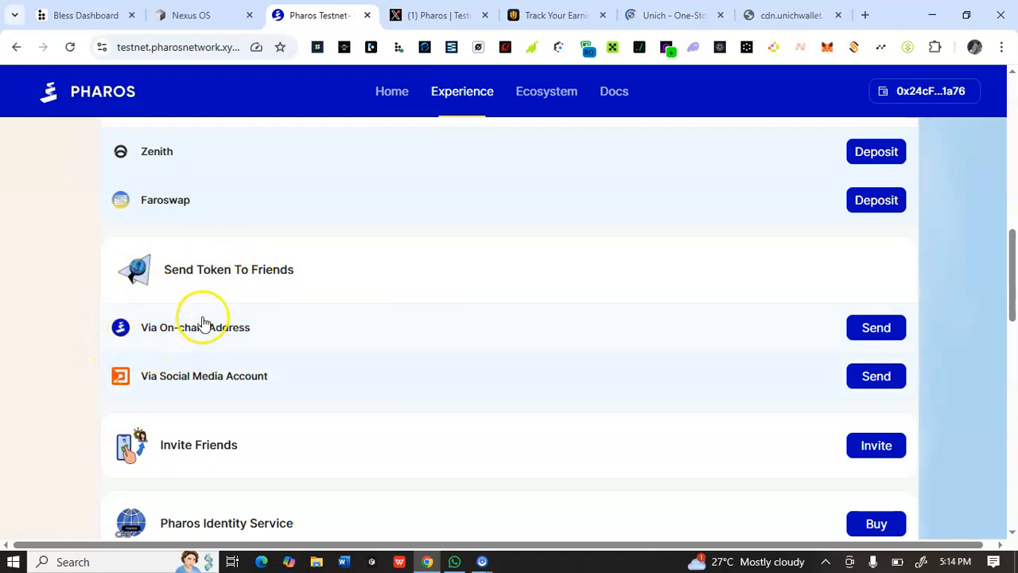
pyautogui.moveTo(178, 341)
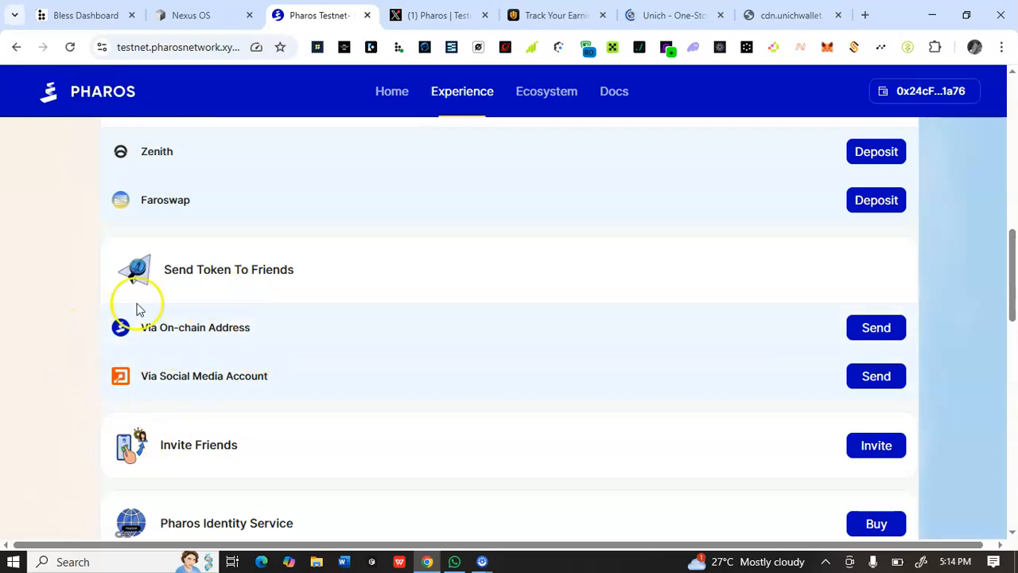
pyautogui.moveTo(257, 376)
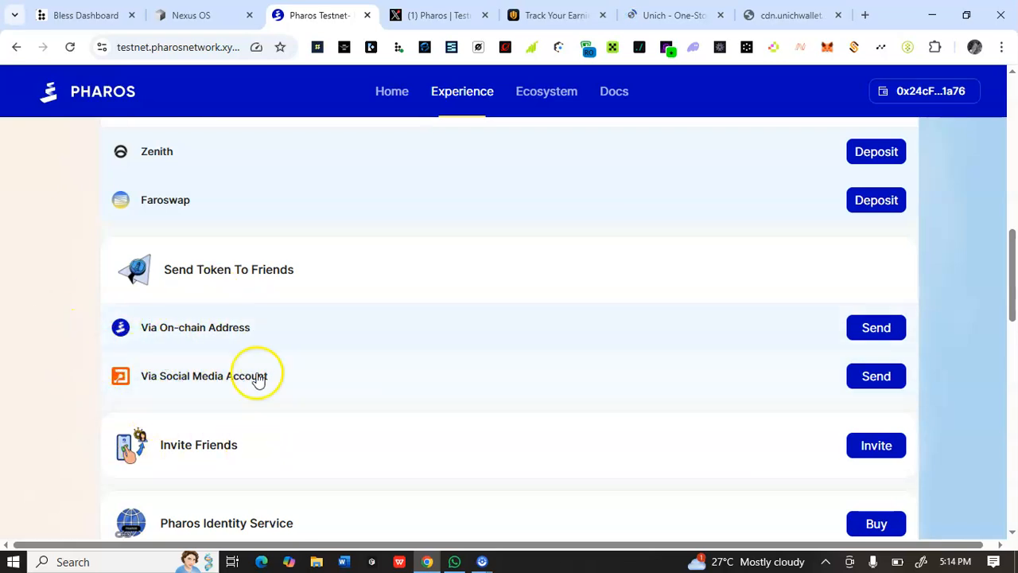
pyautogui.moveTo(141, 349)
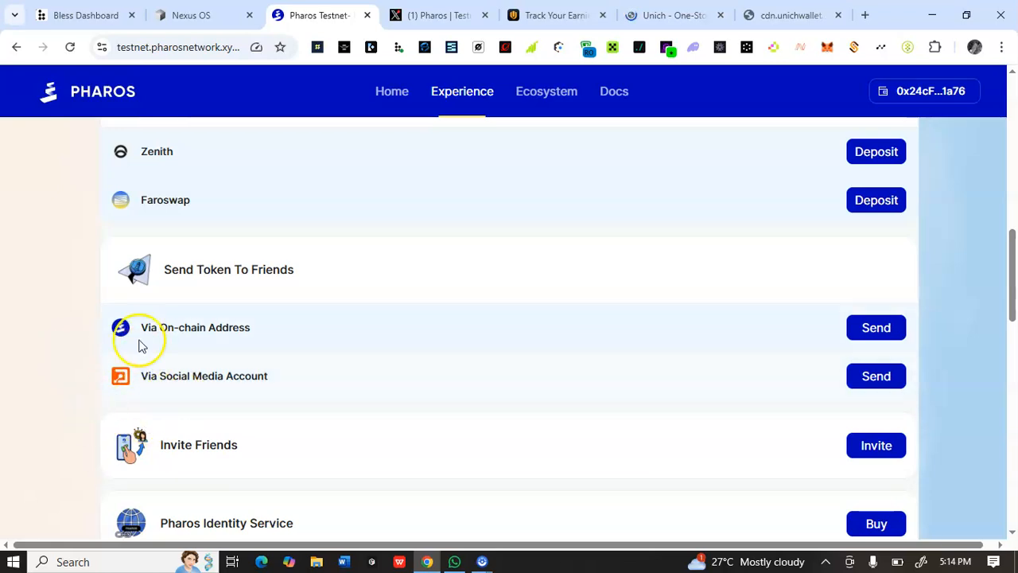
pyautogui.moveTo(94, 310)
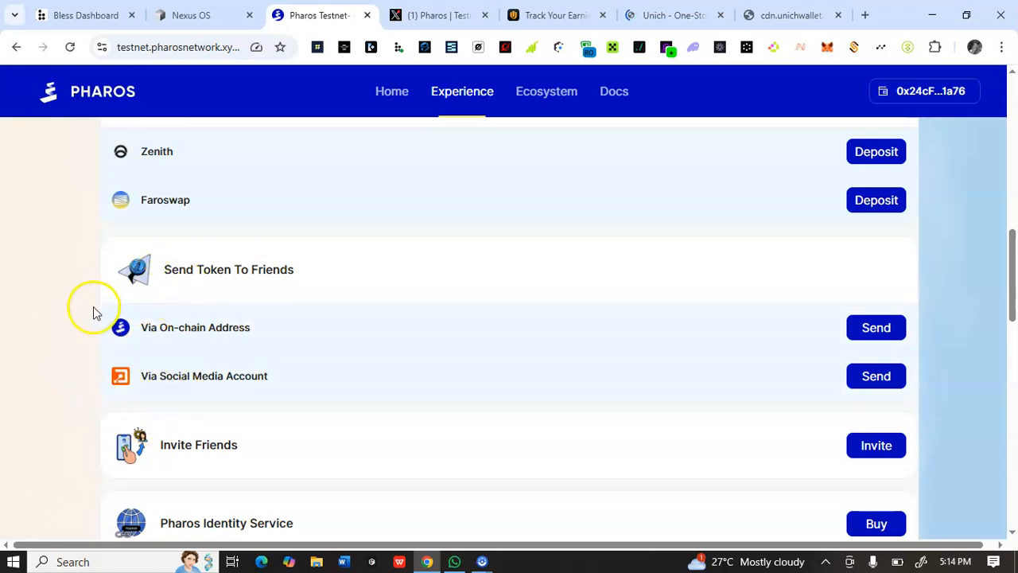
pyautogui.moveTo(180, 362)
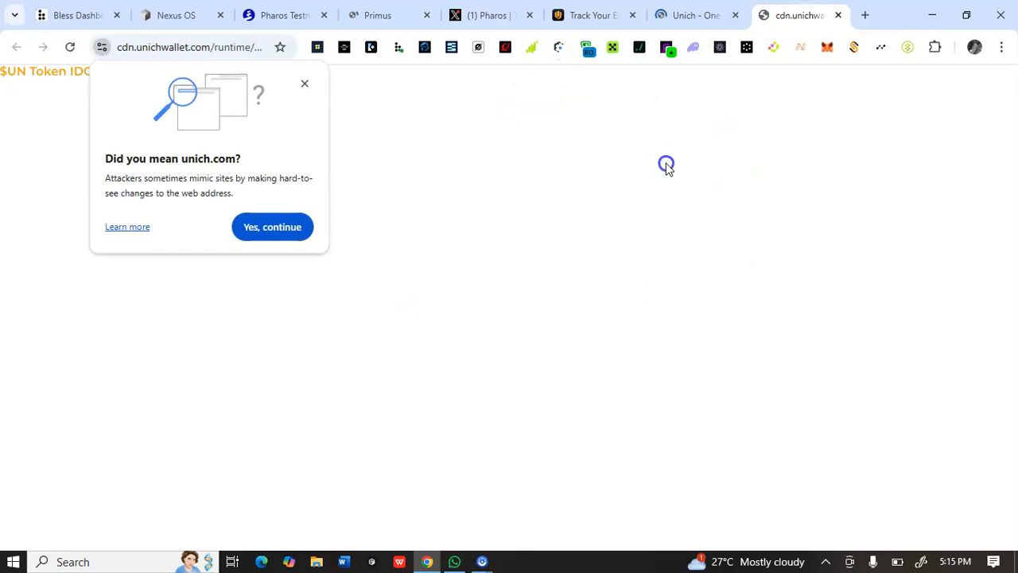
pyautogui.moveTo(304, 85)
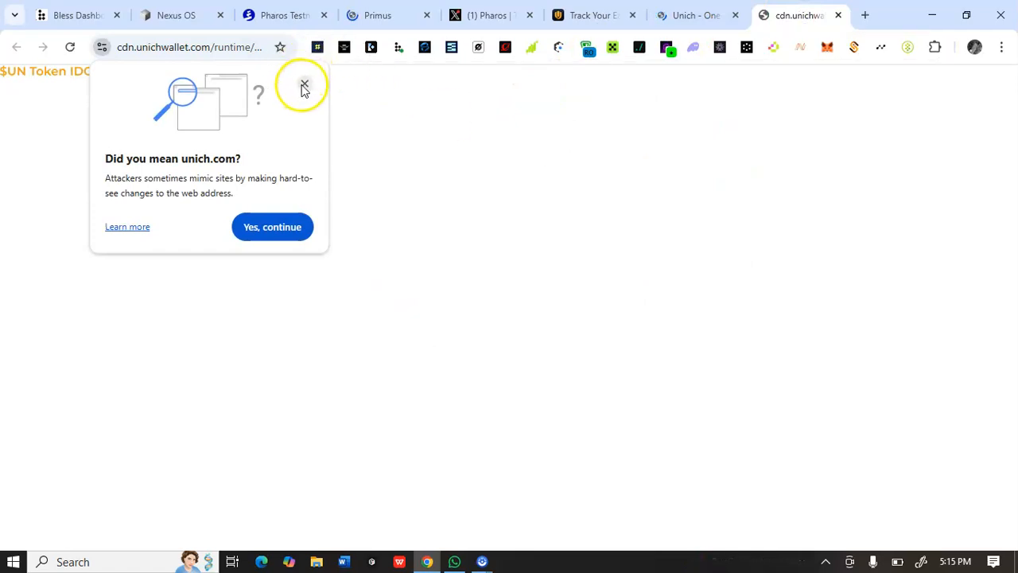
# - Dismiss the 'Did you mean unich.com?' warning and move to the Unich site
pyautogui.click(303, 85)
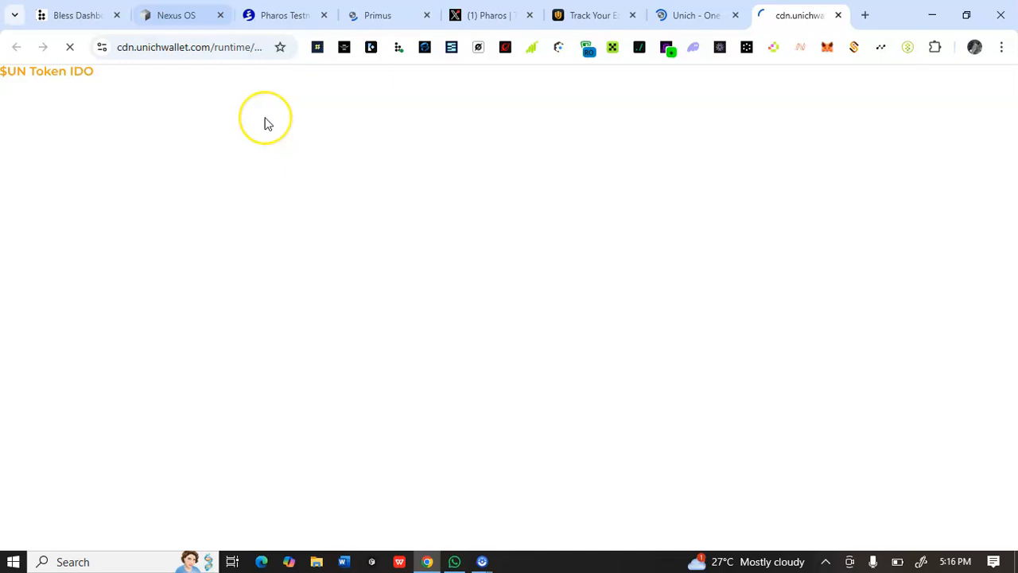
pyautogui.click(692, 16)
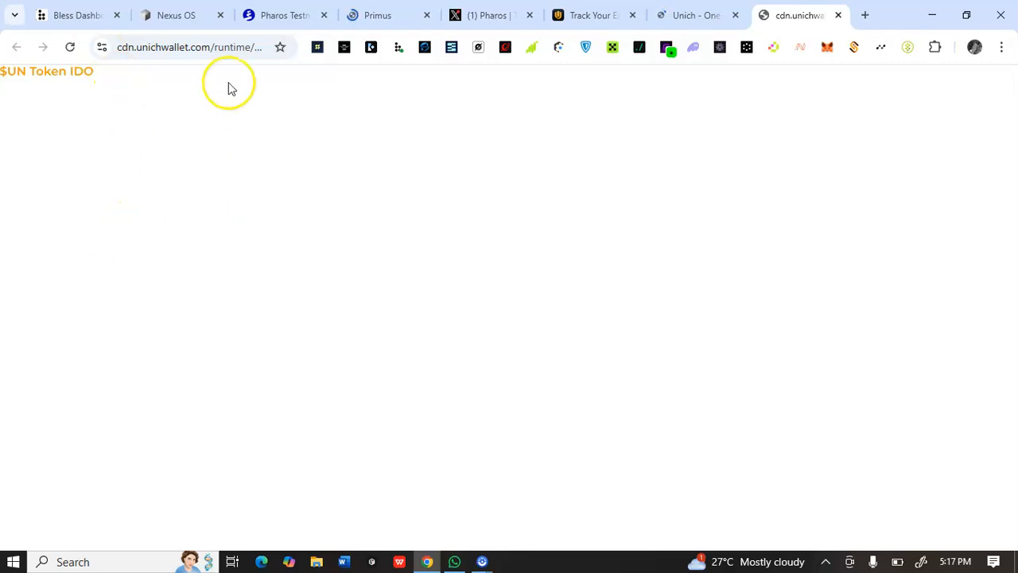
pyautogui.click(692, 16)
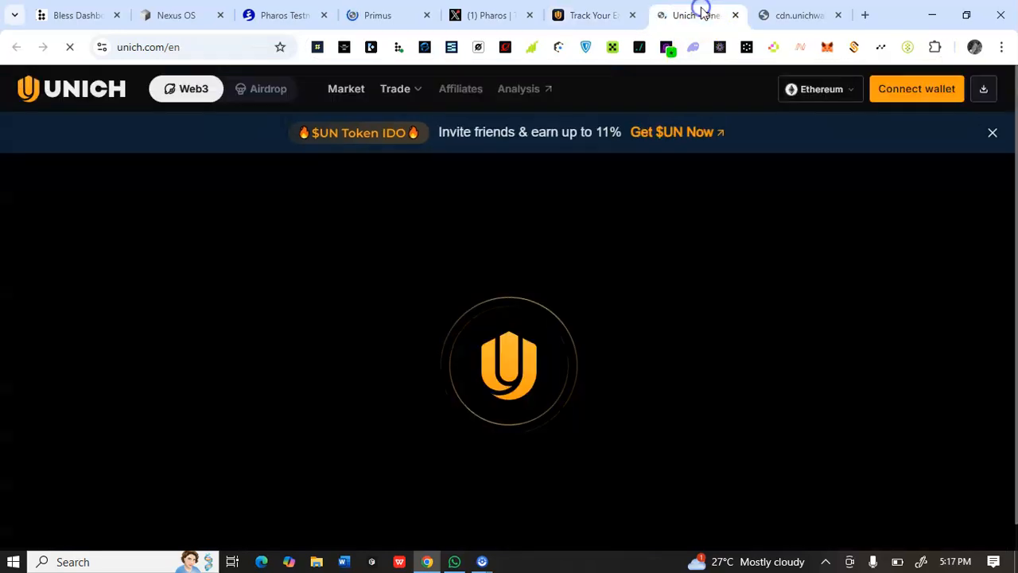
pyautogui.moveTo(609, 235)
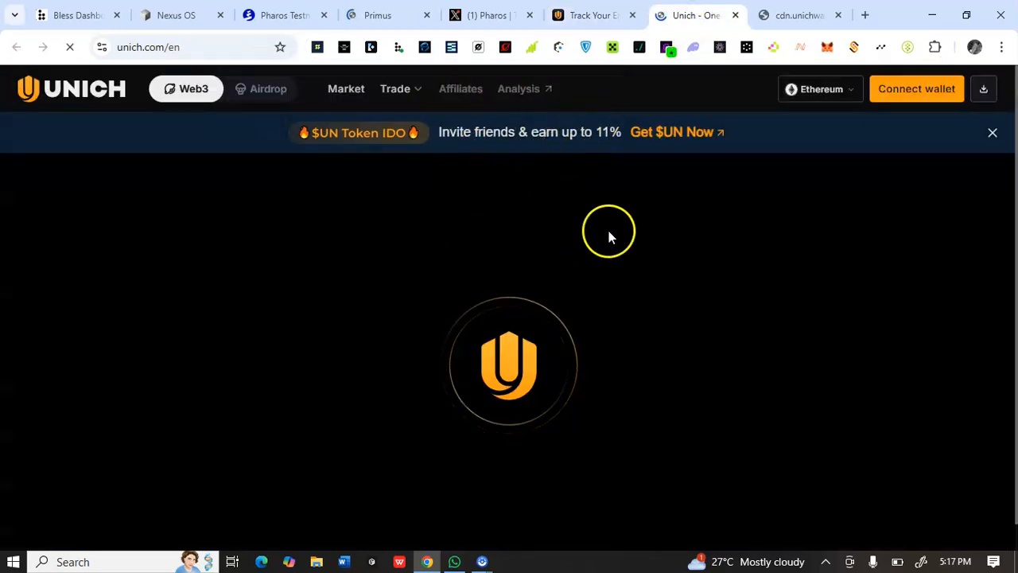
pyautogui.moveTo(905, 88)
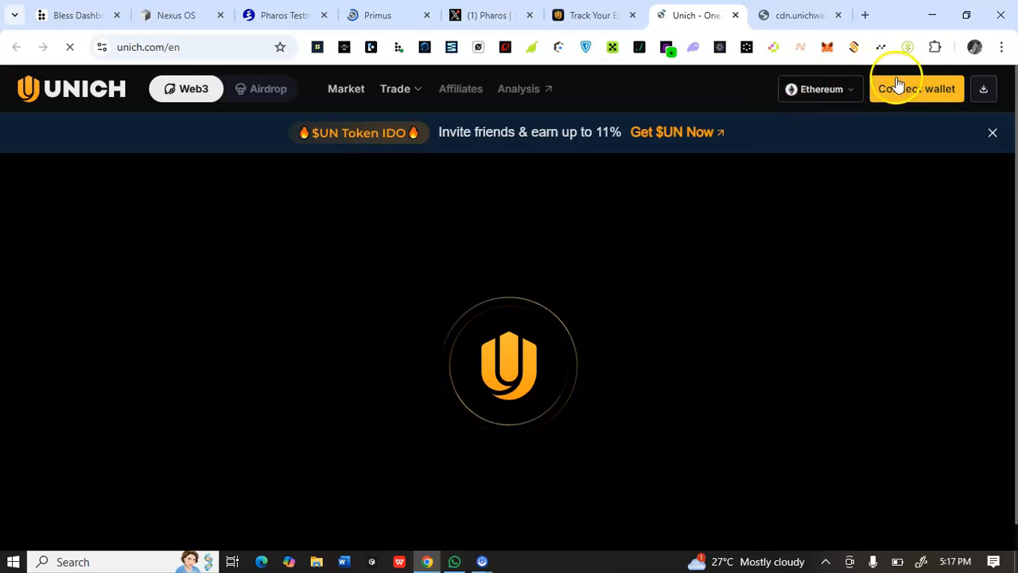
# - Show Unich's wallet list with Phantom, OKX, MetaMask and Keplr
pyautogui.click(917, 88)
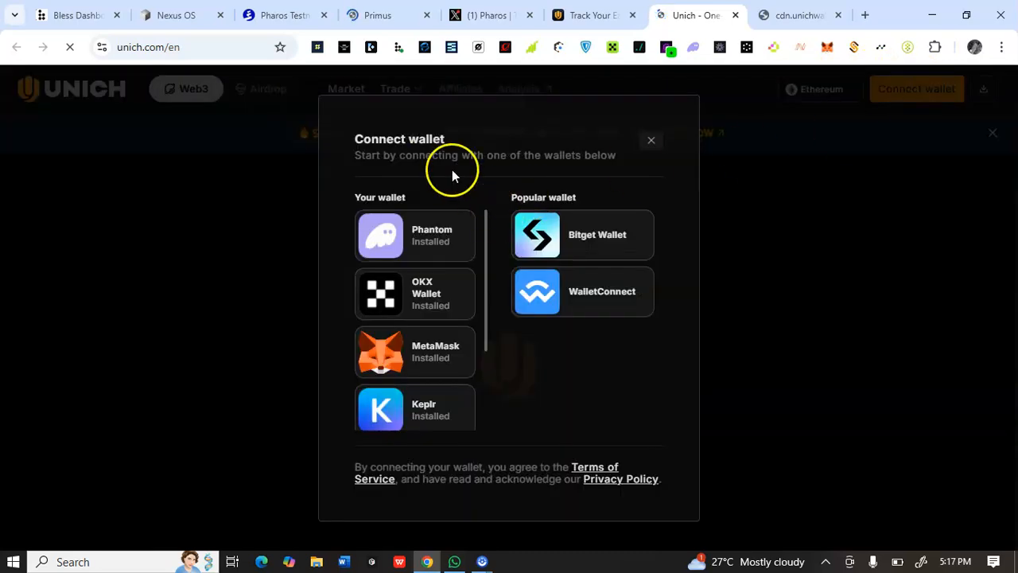
# - Choose Phantom, unlock it, and approve connecting Account 1 to unich.com
pyautogui.click(414, 235)
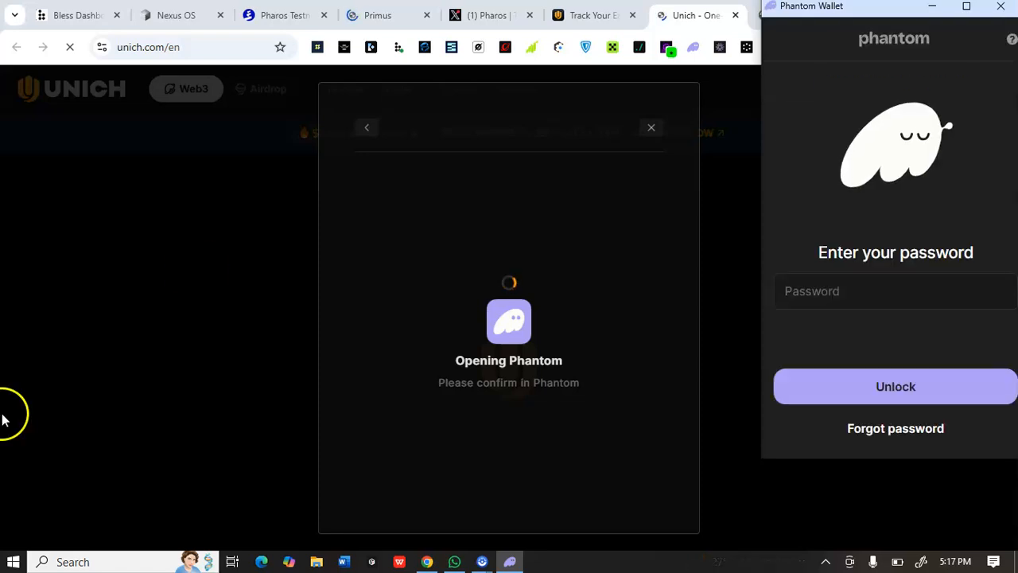
pyautogui.click(895, 386)
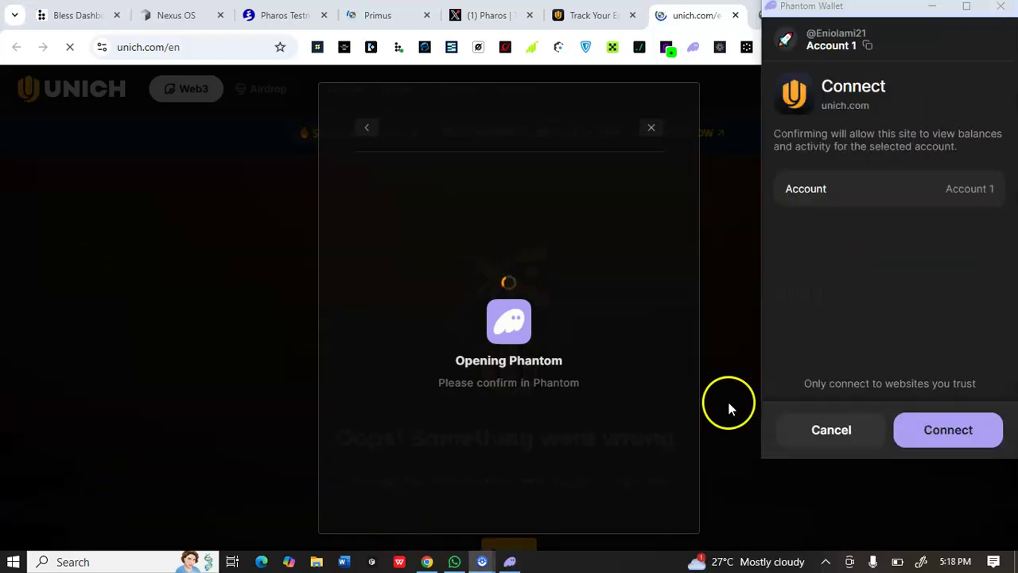
pyautogui.click(947, 429)
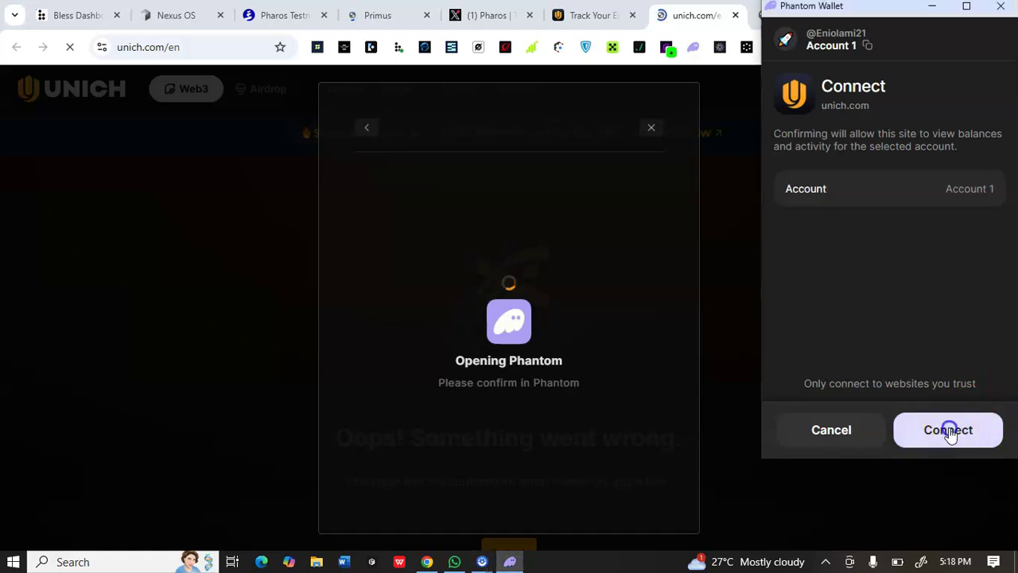
pyautogui.click(947, 430)
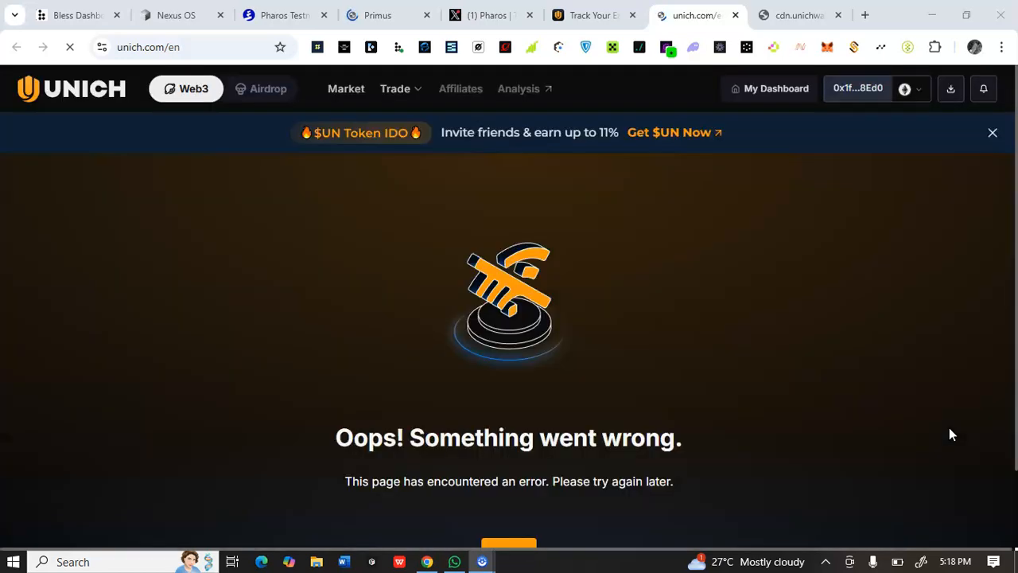
pyautogui.moveTo(867, 154)
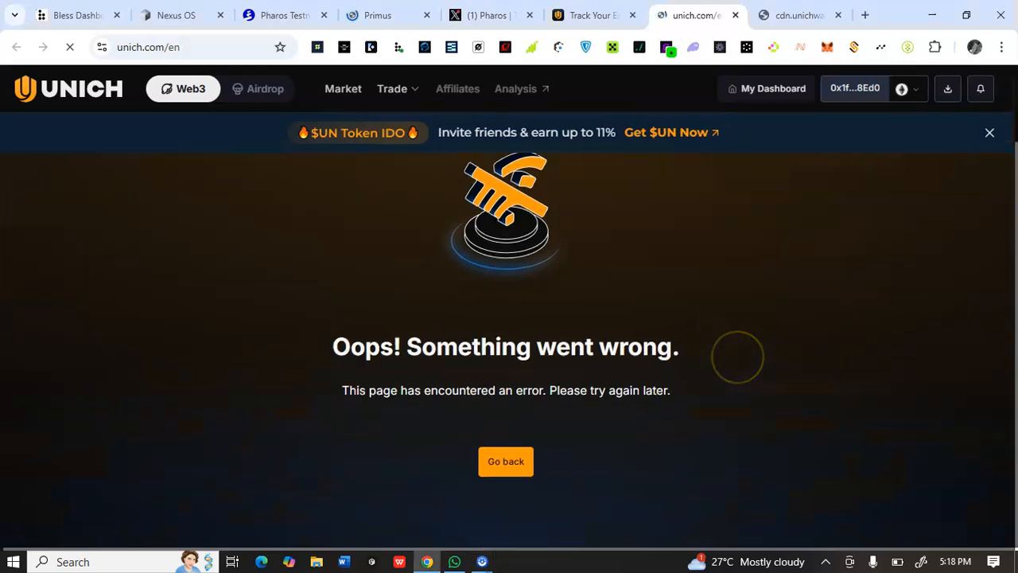
pyautogui.moveTo(729, 361)
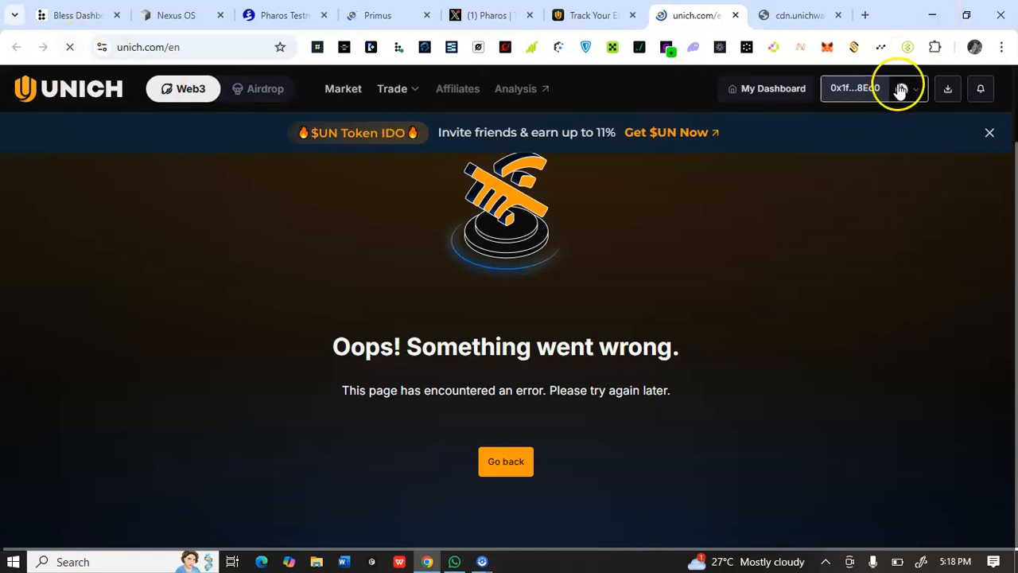
# - Show the network dropdown listing Ethereum, Binance Smart Chain, Base, Bitlayer and Solana
pyautogui.click(913, 89)
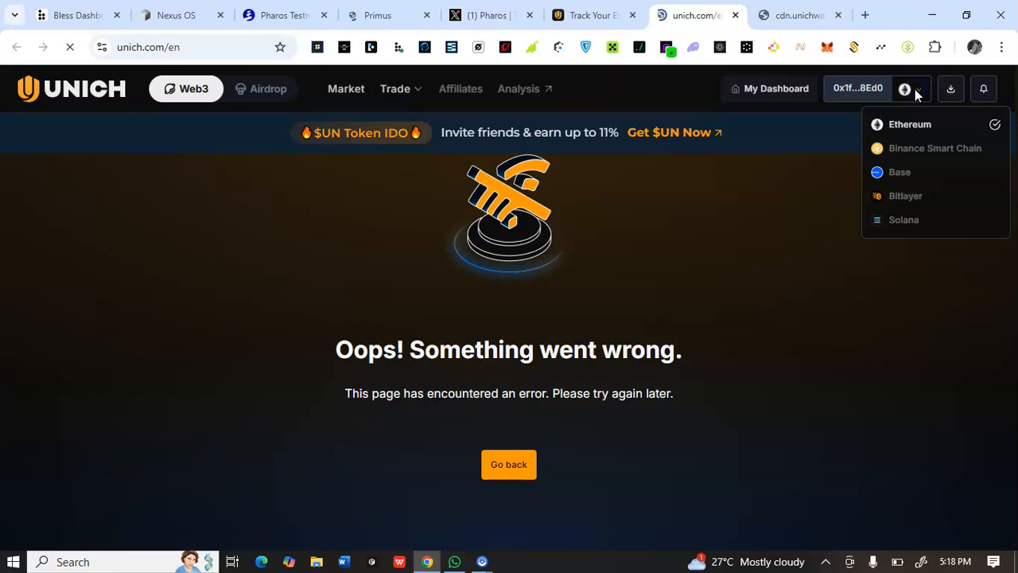
pyautogui.moveTo(936, 117)
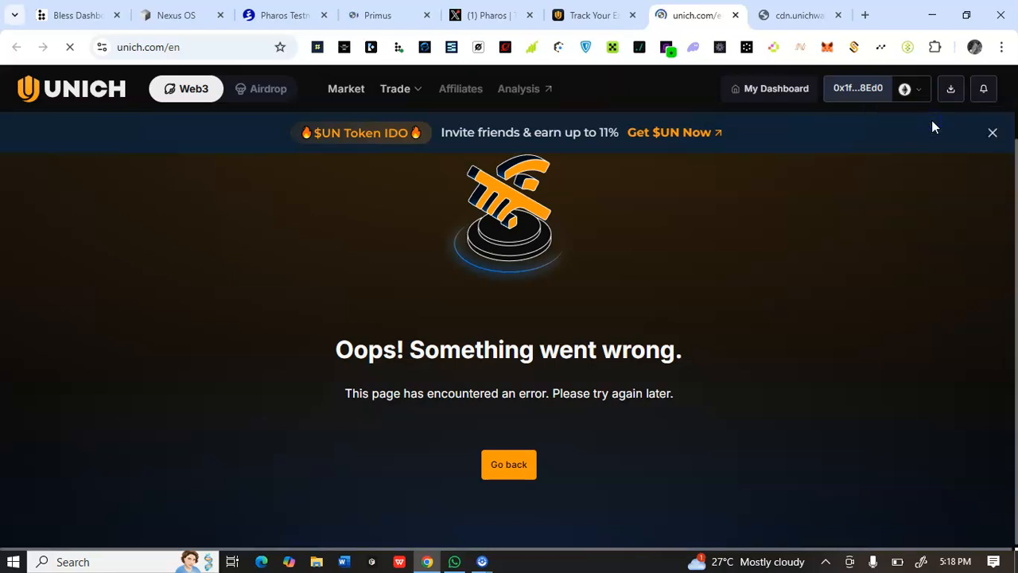
pyautogui.click(907, 88)
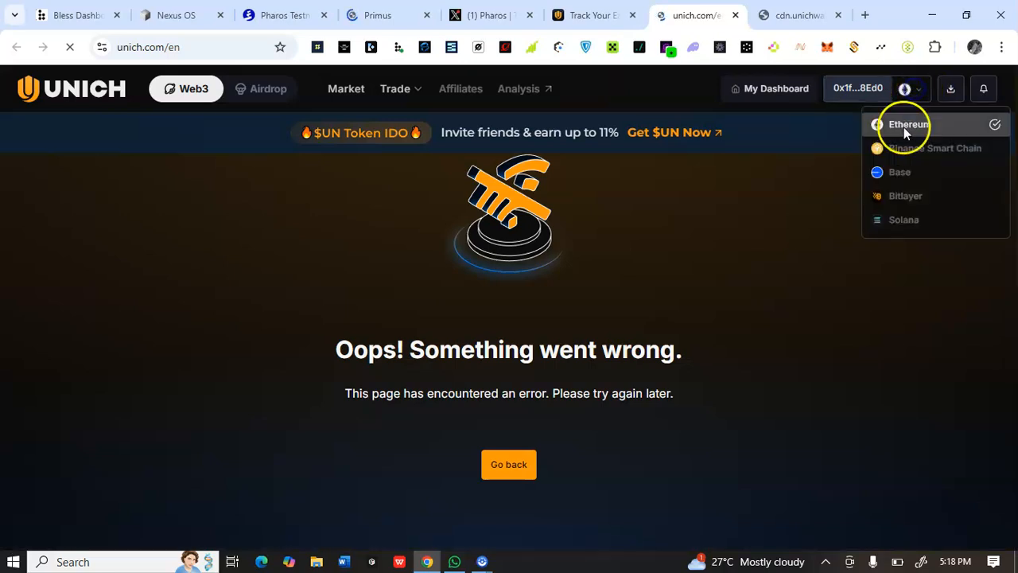
pyautogui.click(909, 124)
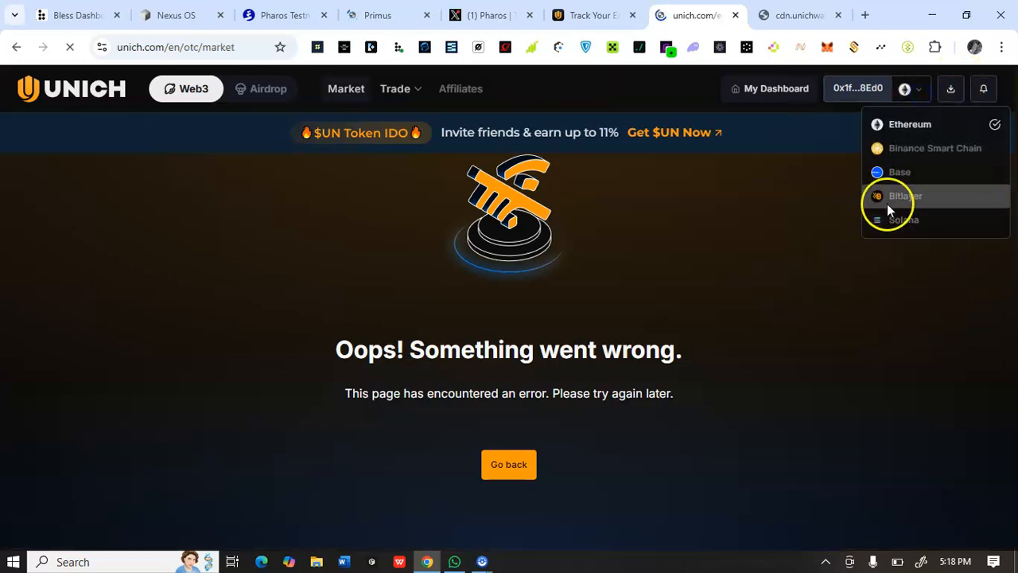
# - Switch the network to Solana and connect Phantom as the wallet
pyautogui.click(903, 220)
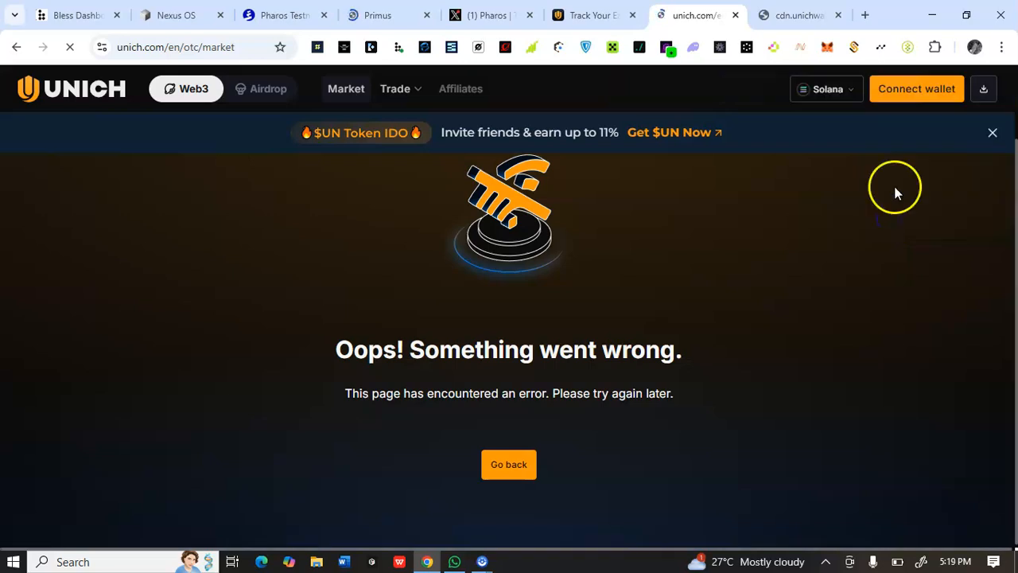
pyautogui.click(916, 88)
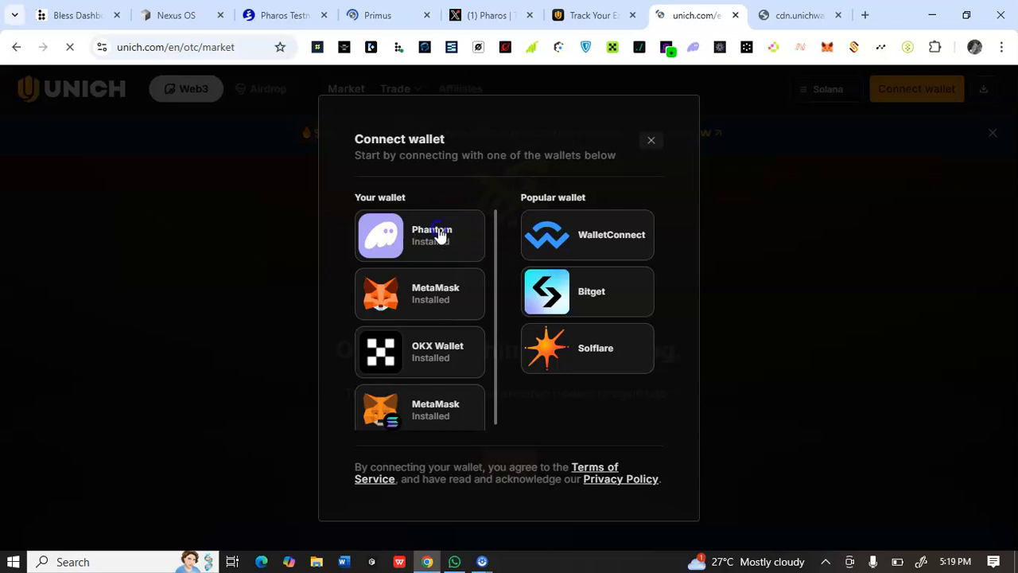
pyautogui.click(419, 235)
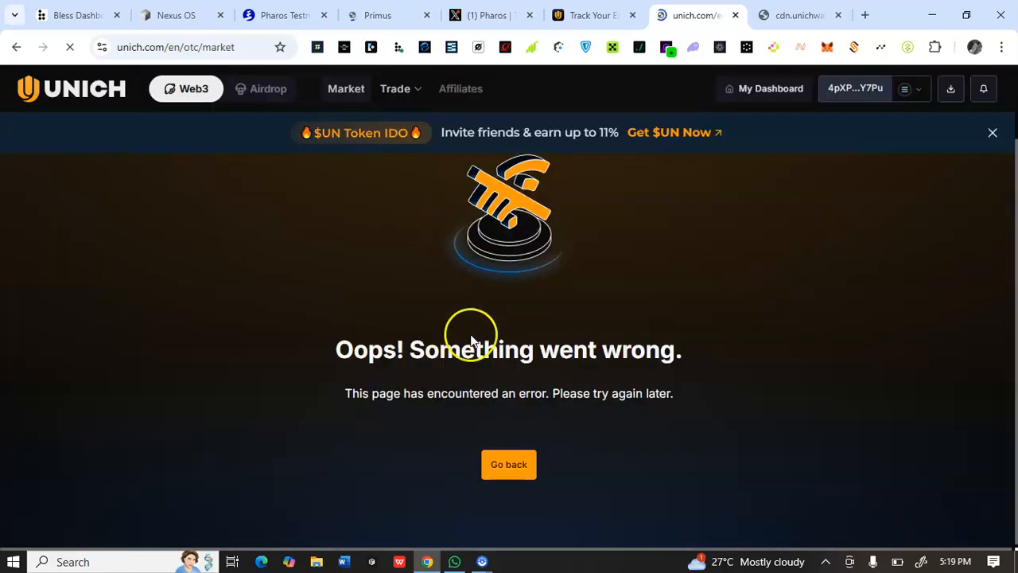
pyautogui.moveTo(780, 169)
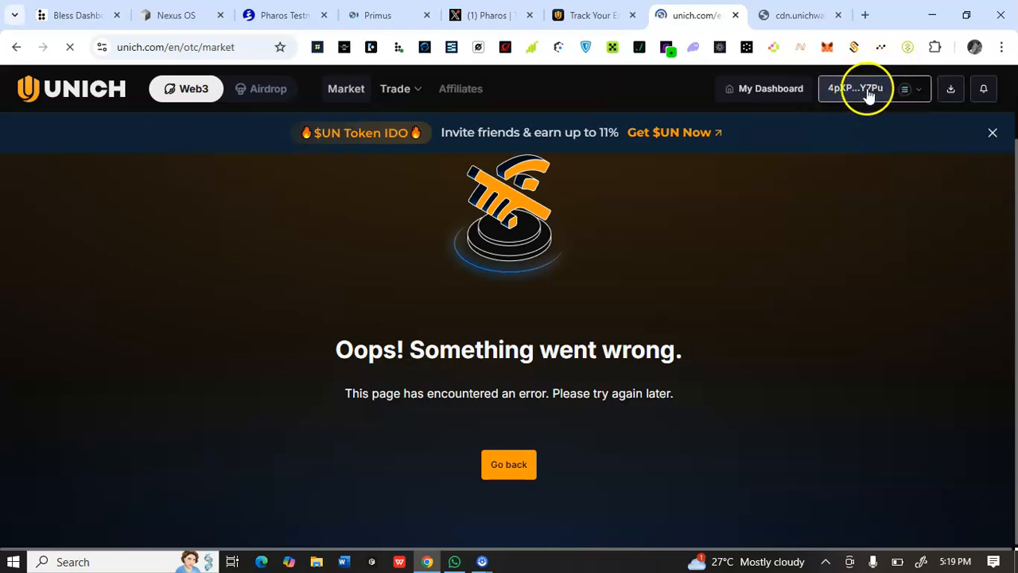
# - Disconnect Phantom and connect MetaMask Account 1 (0x24…1a76) to unich.com
pyautogui.click(910, 88)
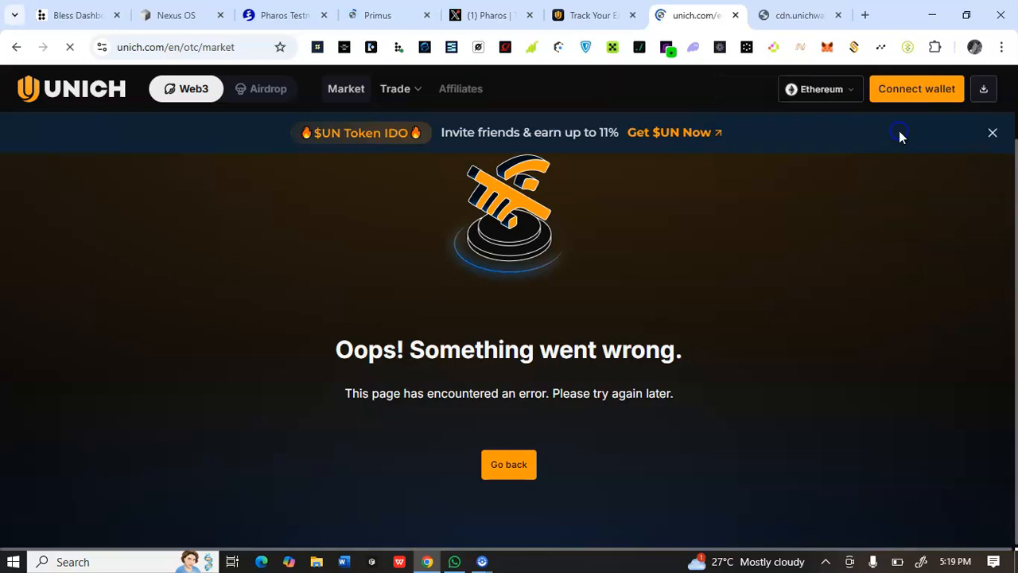
pyautogui.moveTo(917, 103)
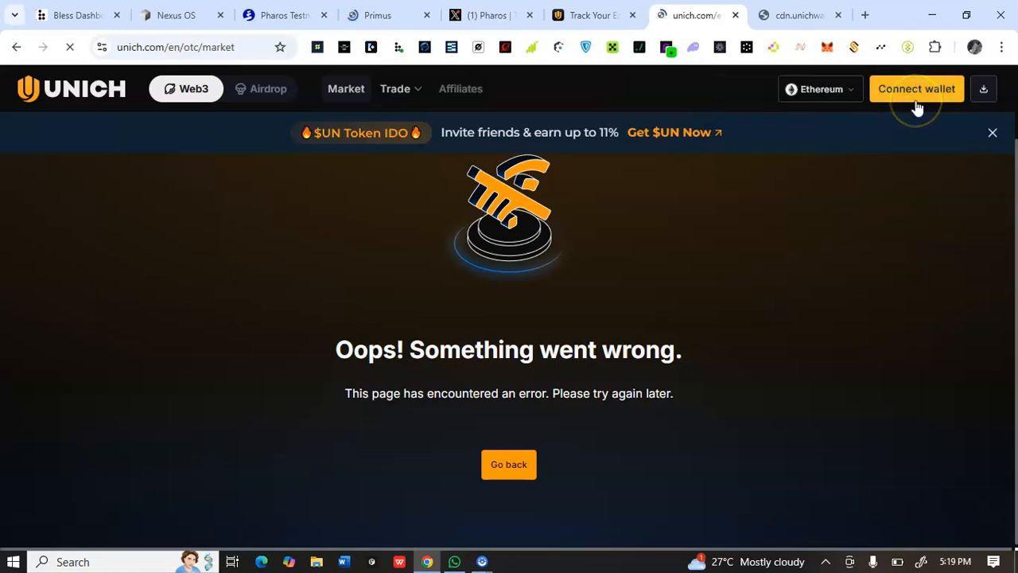
pyautogui.click(916, 88)
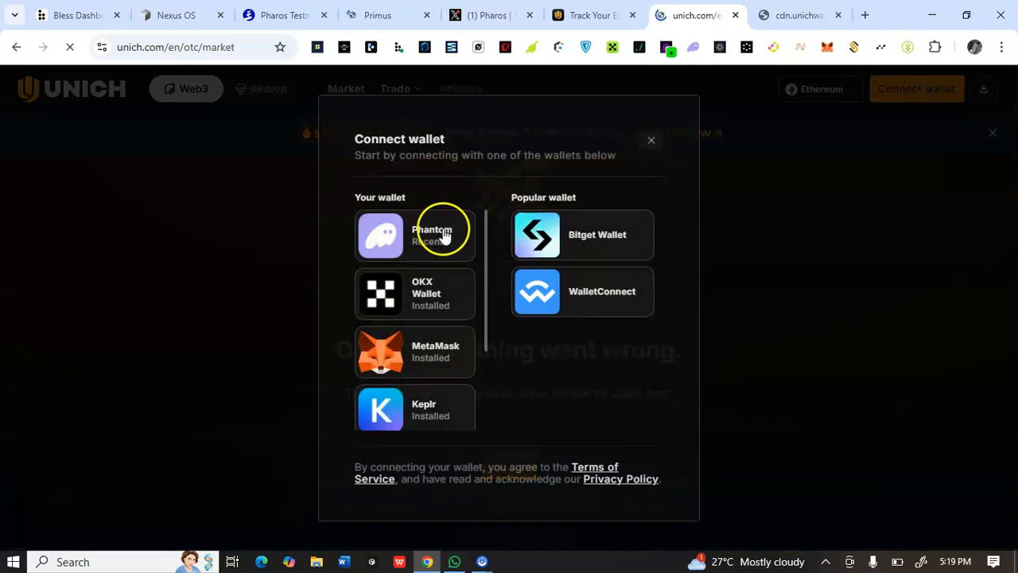
pyautogui.click(414, 352)
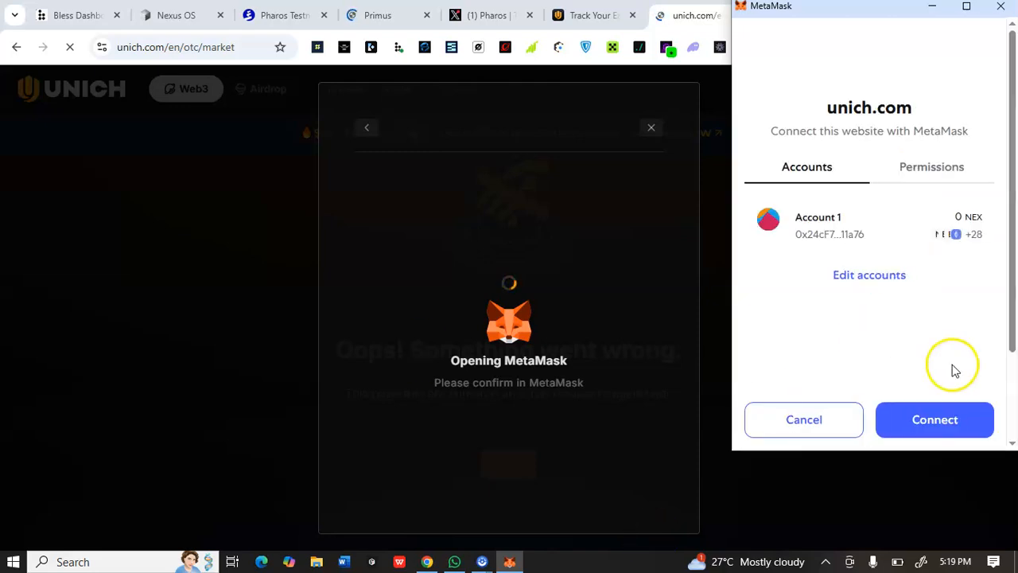
pyautogui.click(935, 420)
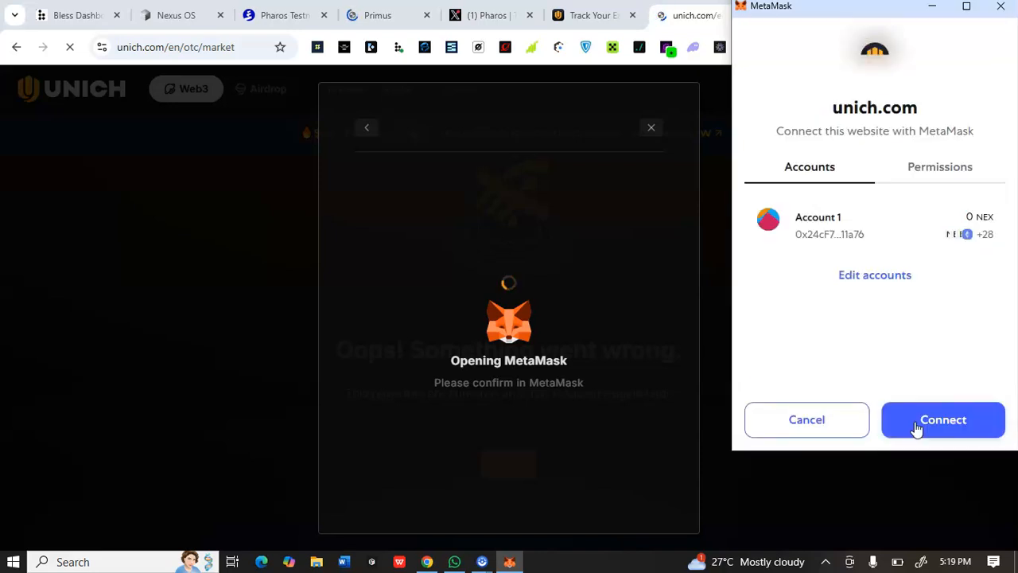
pyautogui.click(942, 419)
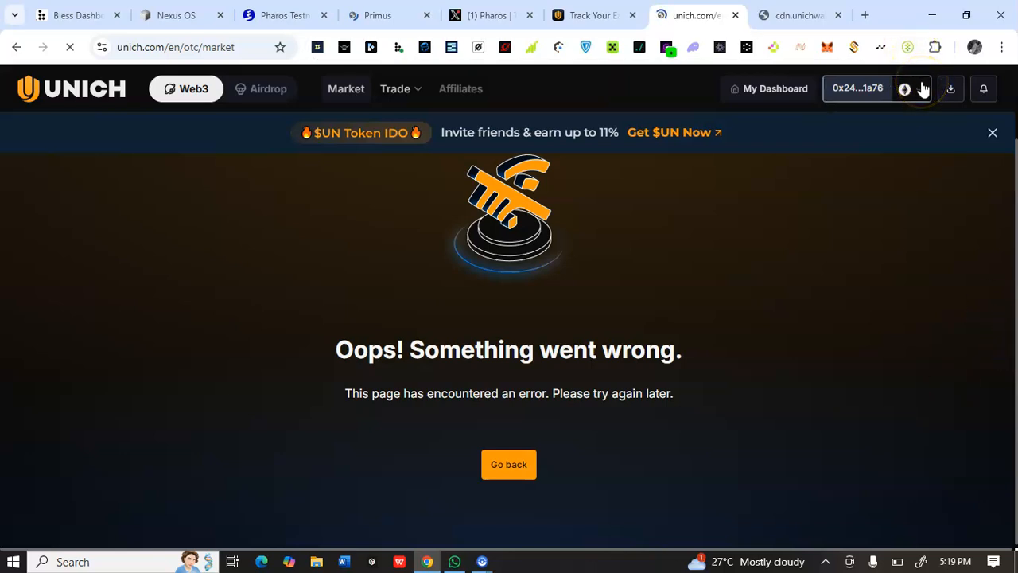
# - Reopen the network list for the MetaMask wallet, with Ethereum active
pyautogui.click(915, 89)
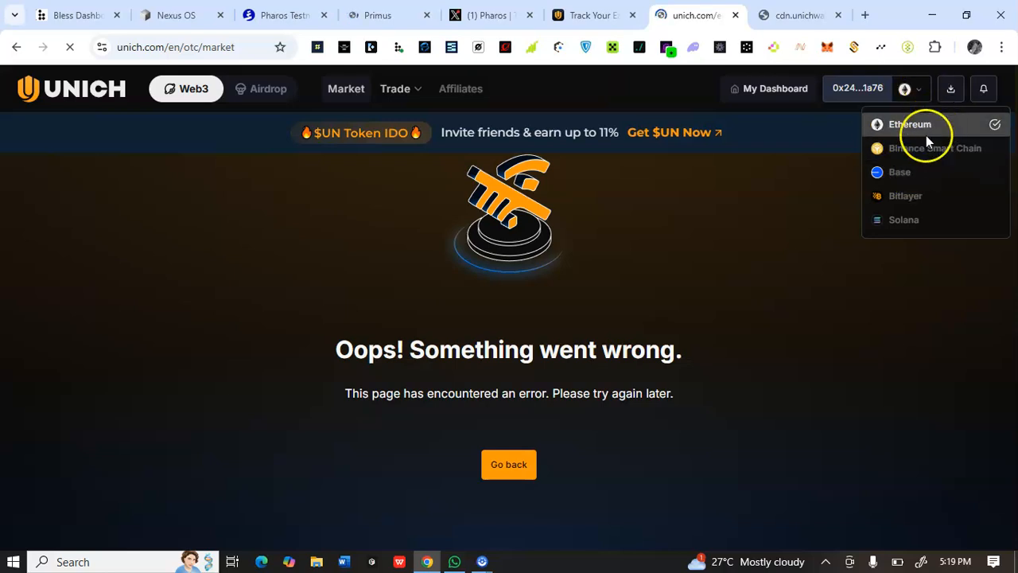
pyautogui.moveTo(907, 195)
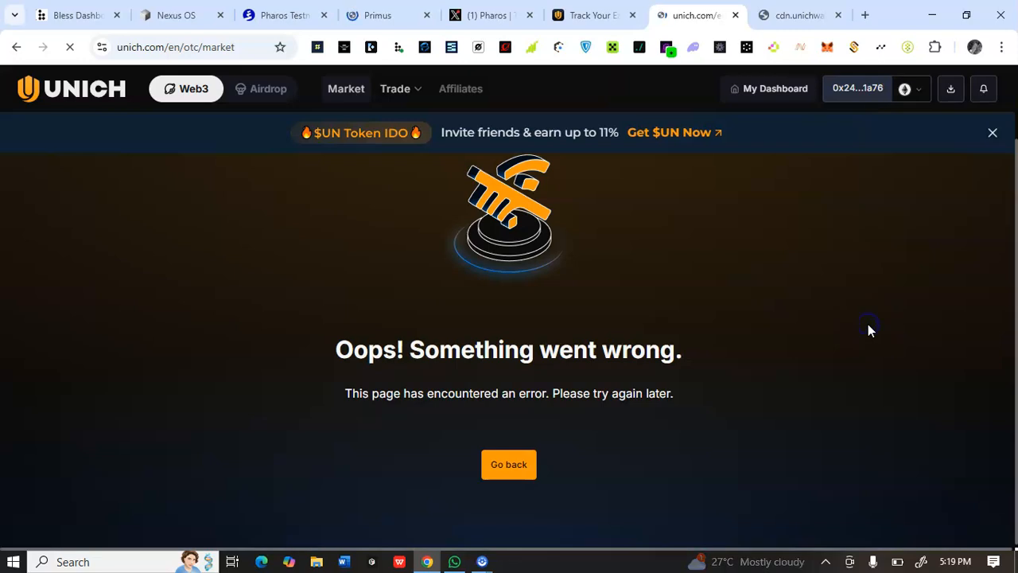
pyautogui.moveTo(776, 315)
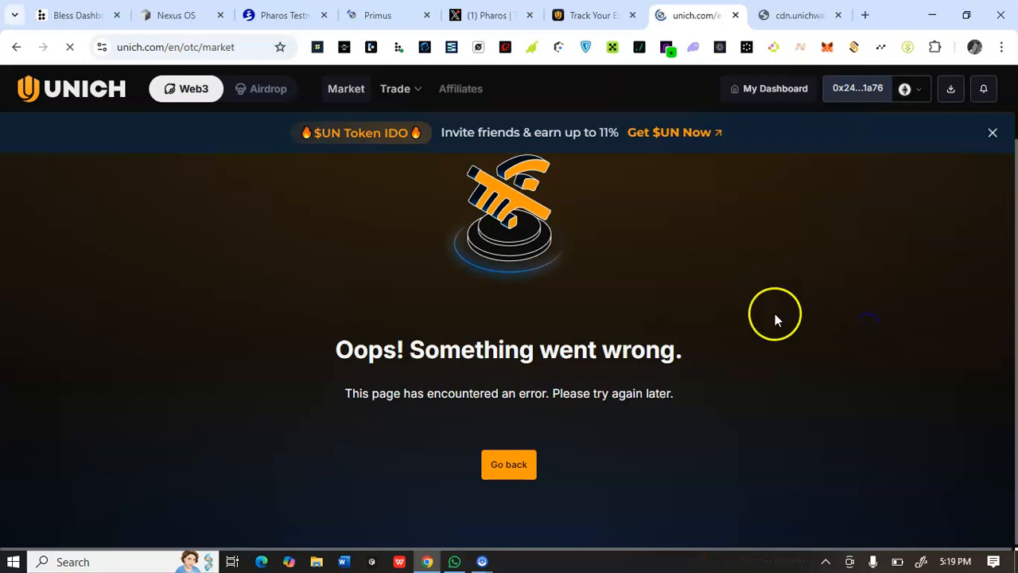
pyautogui.moveTo(777, 95)
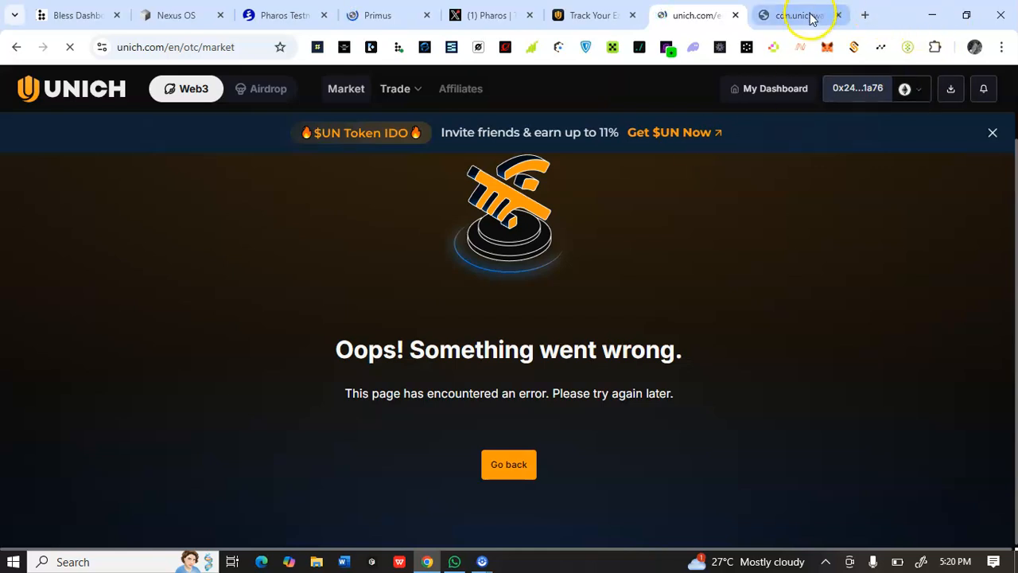
pyautogui.click(802, 14)
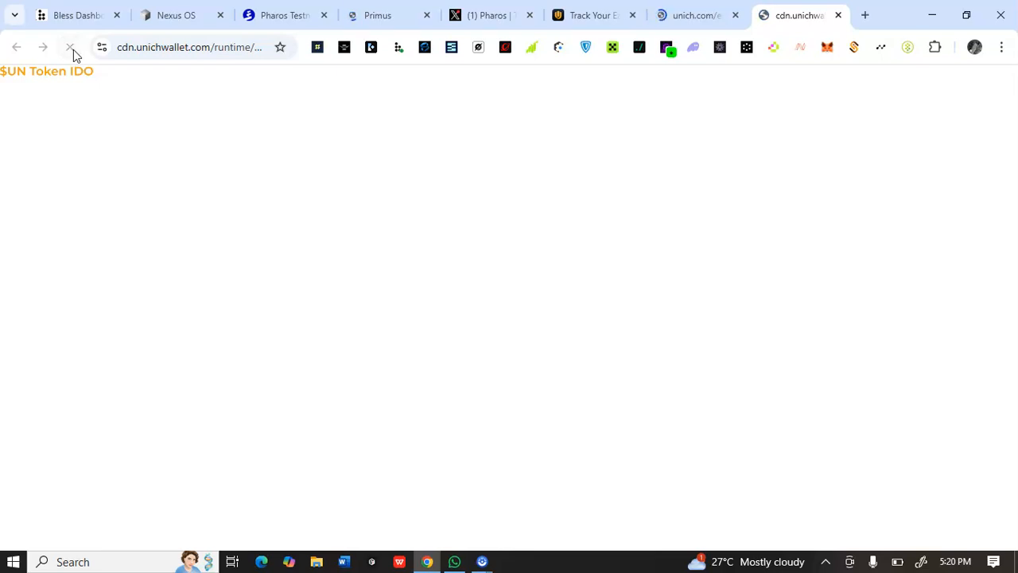
pyautogui.click(70, 47)
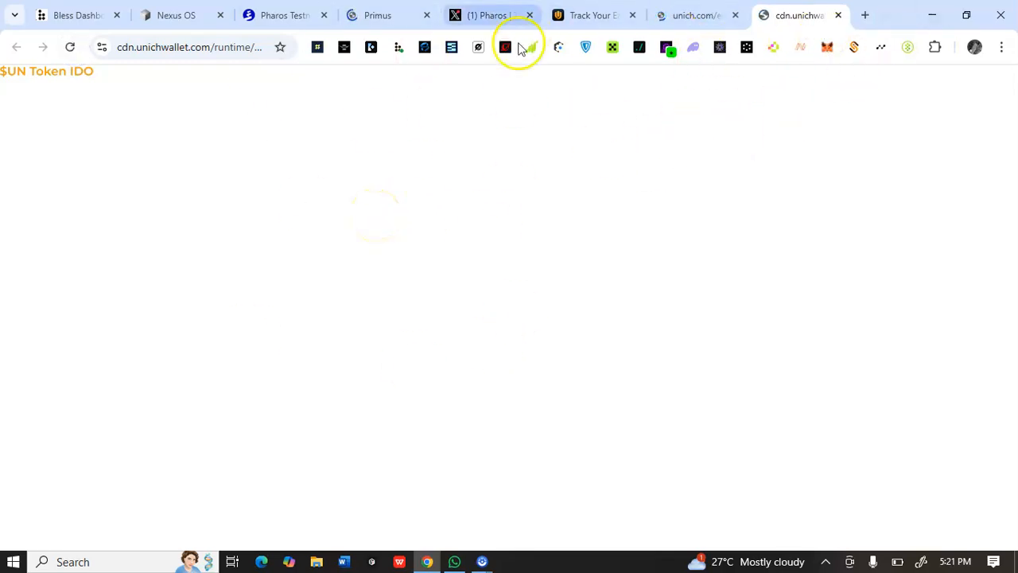
pyautogui.moveTo(688, 15)
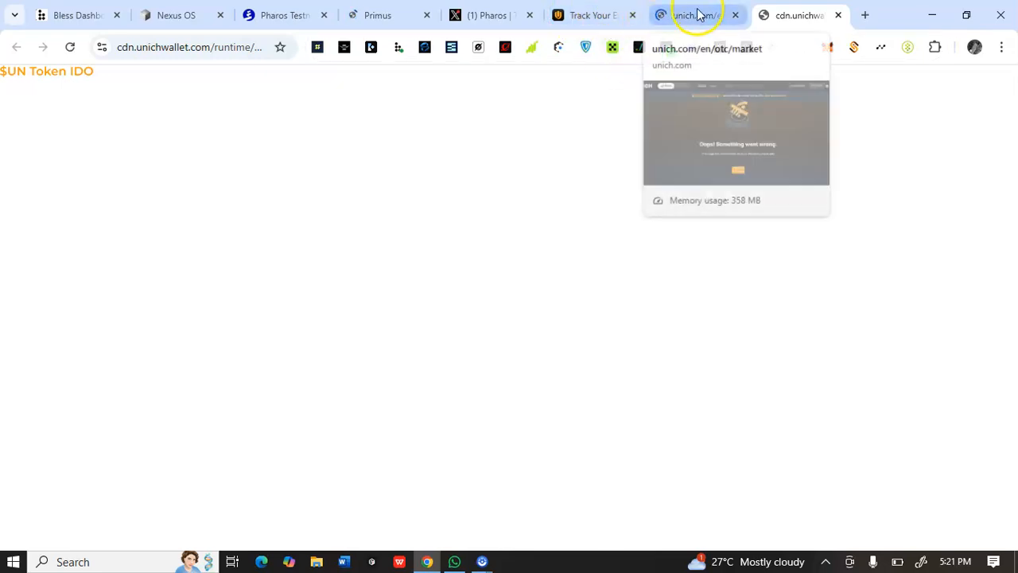
pyautogui.click(692, 15)
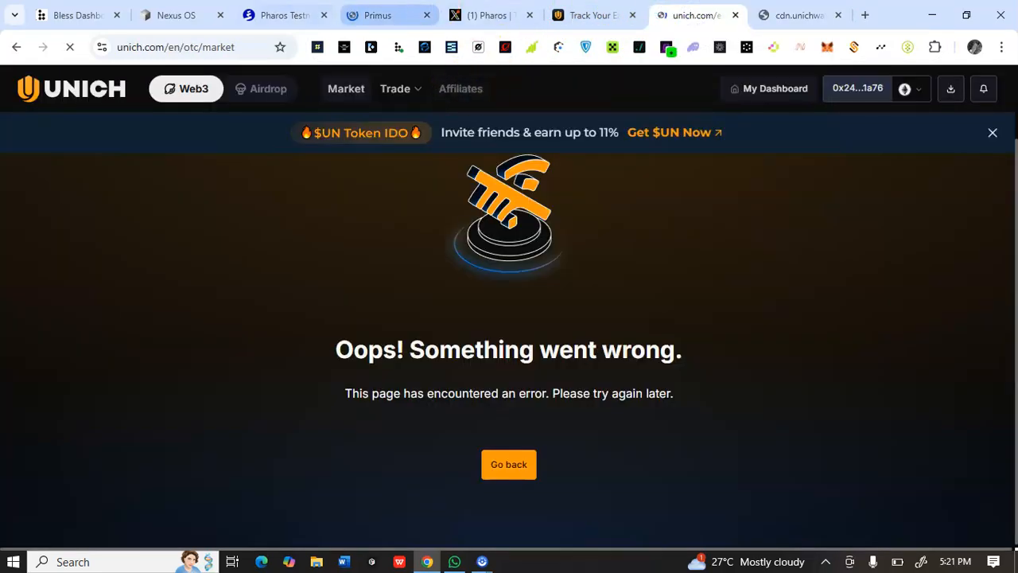
# - Go to the Pharos testnet home page and start the reCAPTCHA check for claiming PHRS
pyautogui.click(286, 15)
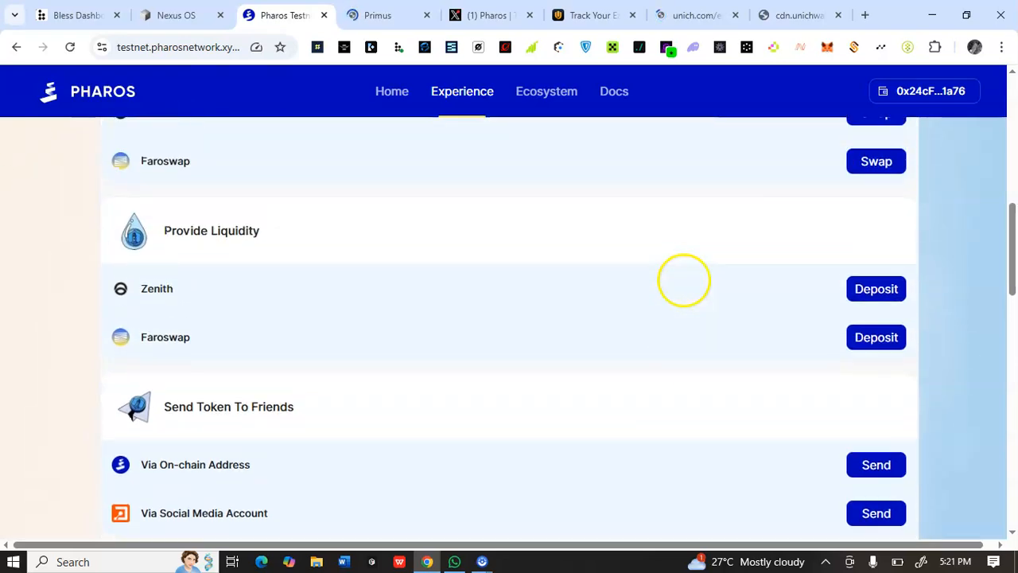
pyautogui.moveTo(424, 126)
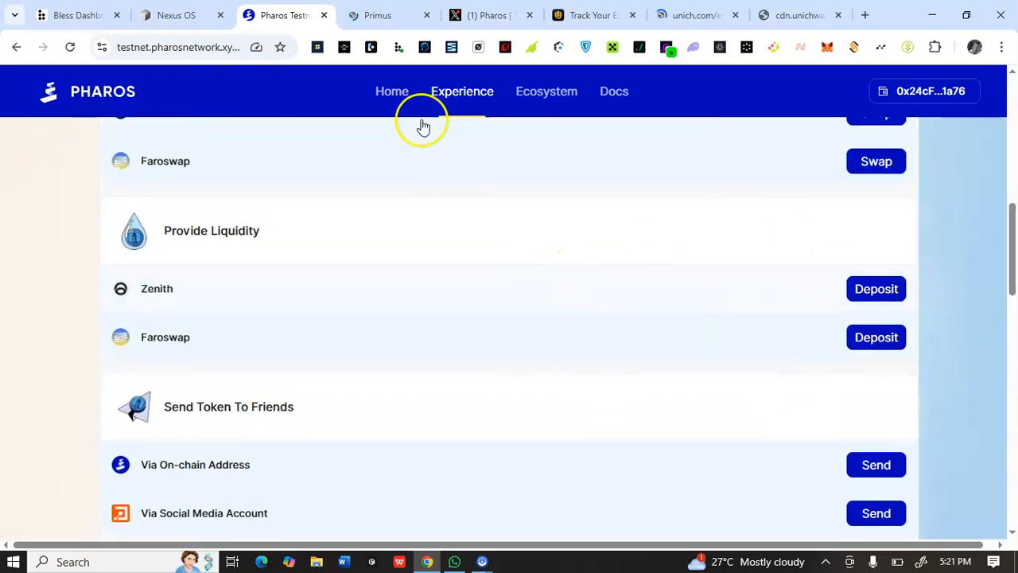
pyautogui.click(376, 91)
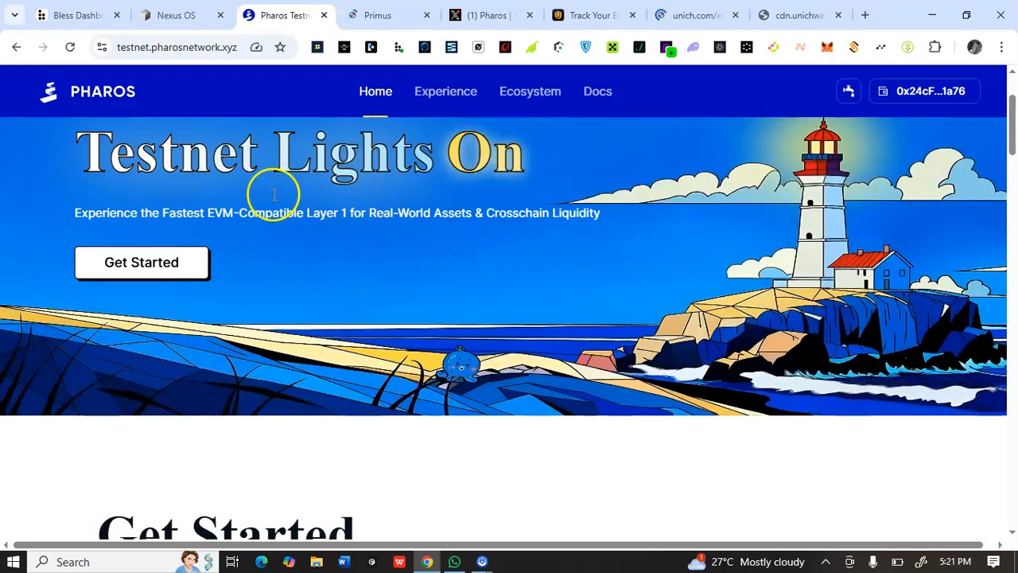
pyautogui.moveTo(464, 342)
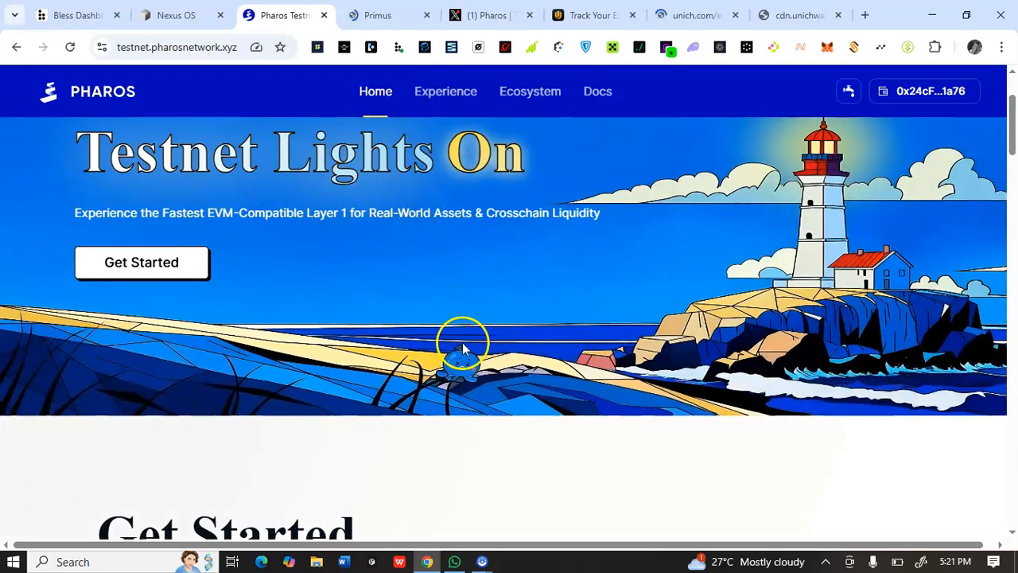
pyautogui.scroll(-3)
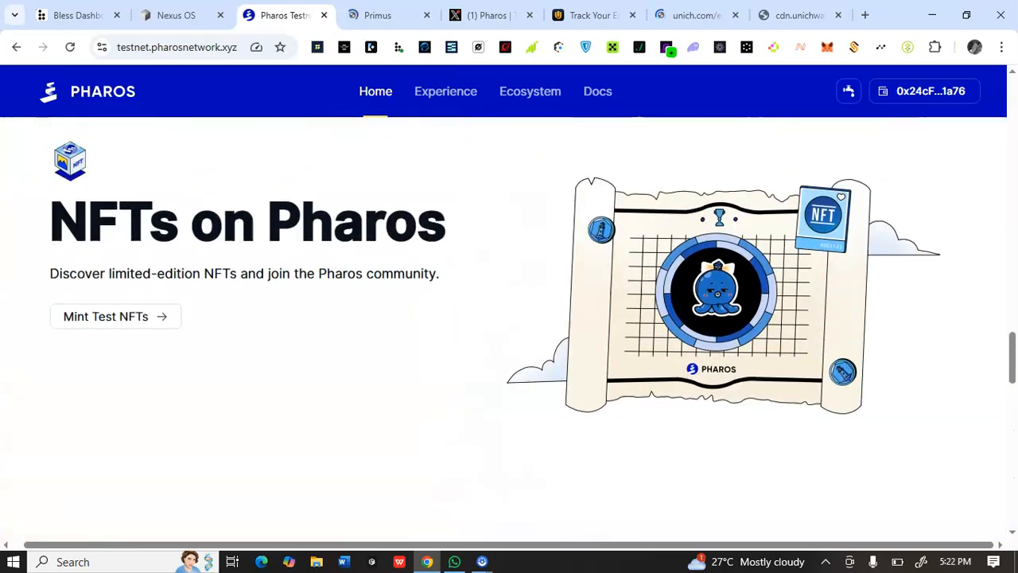
pyautogui.scroll(-3)
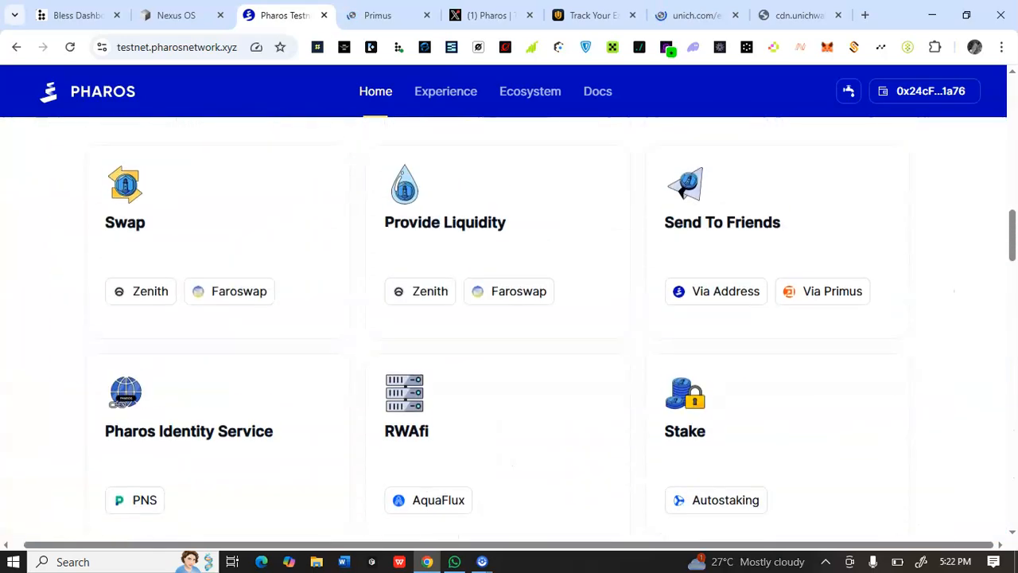
pyautogui.scroll(3)
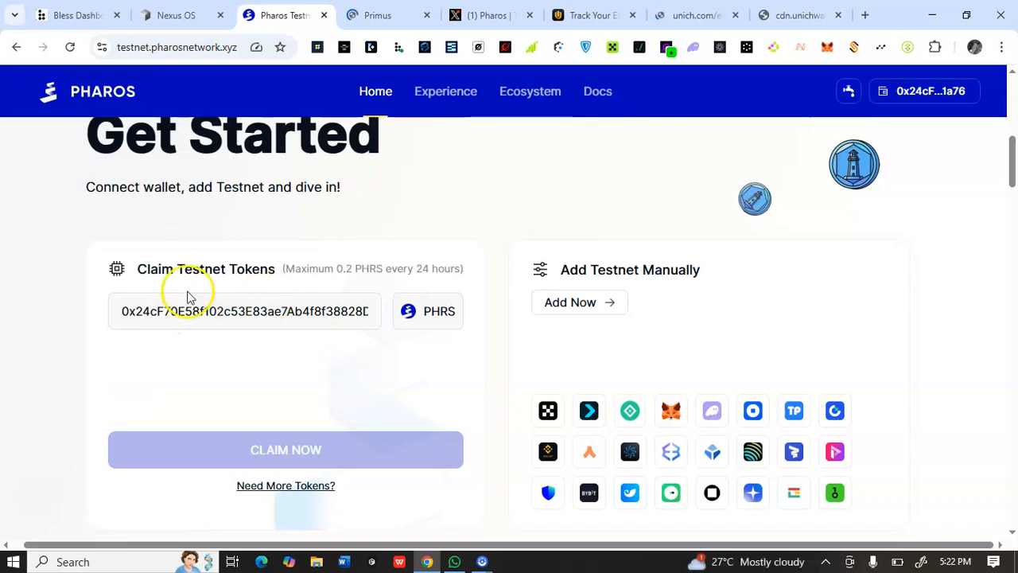
pyautogui.moveTo(311, 376)
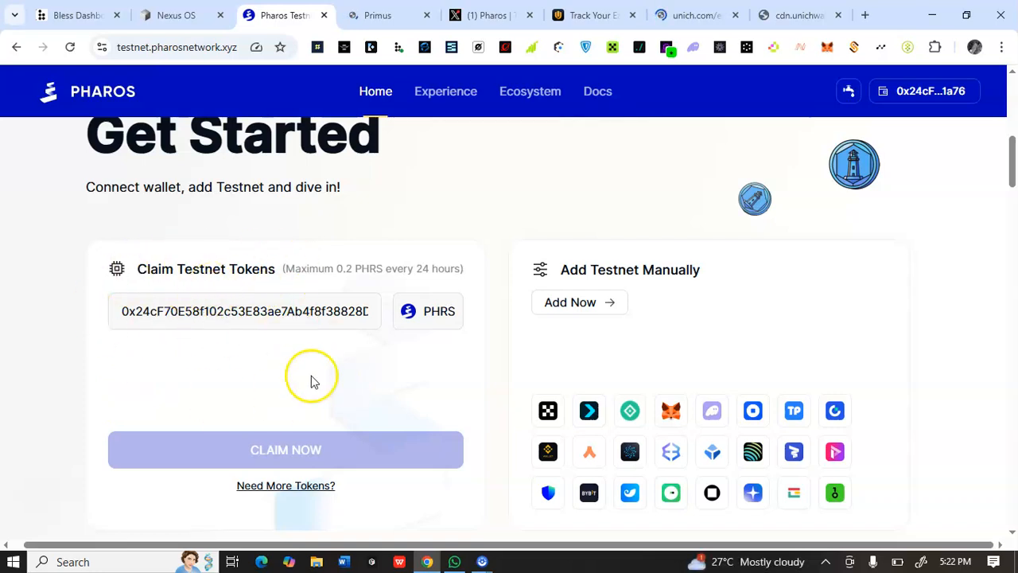
pyautogui.moveTo(360, 370)
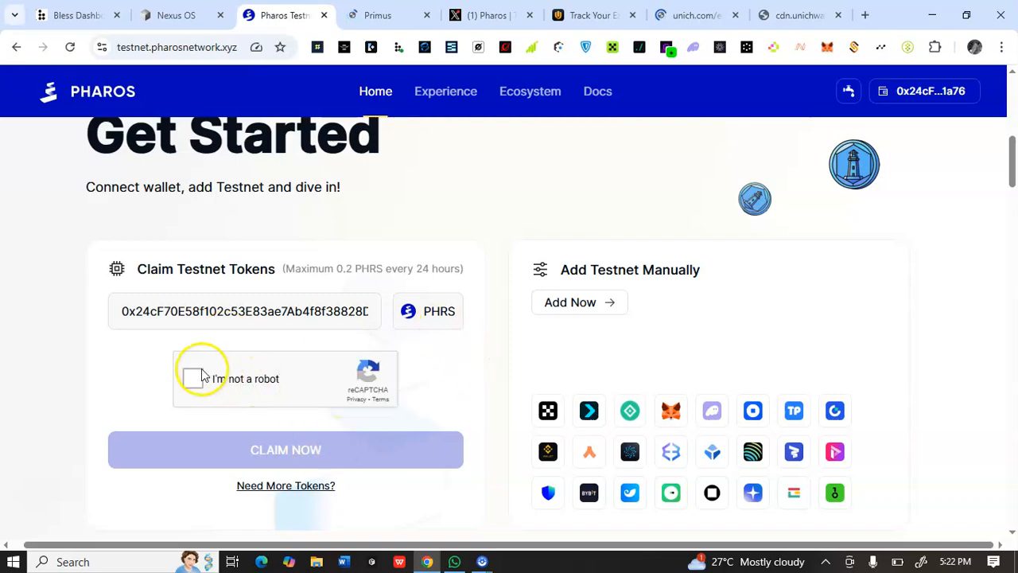
pyautogui.click(195, 379)
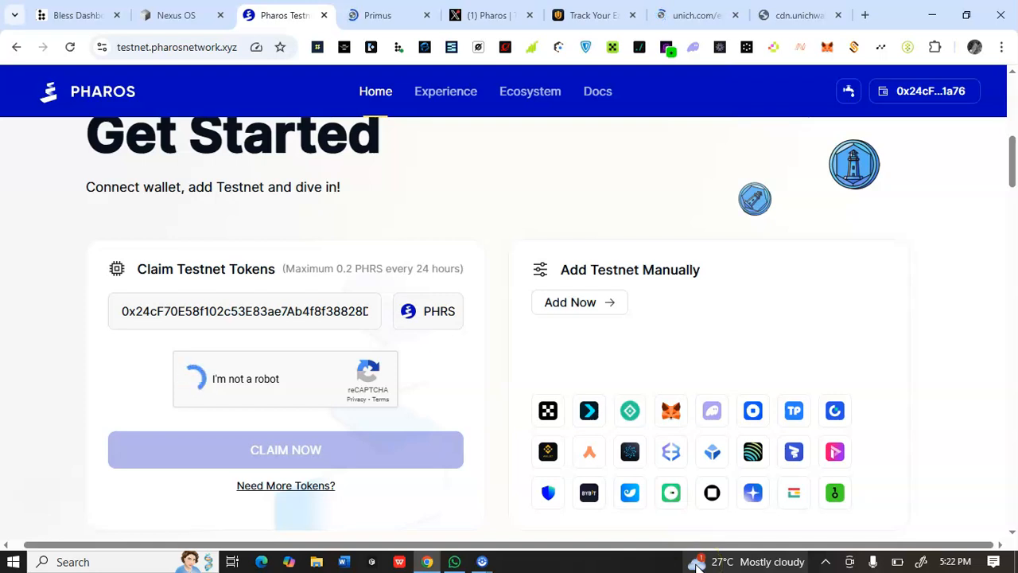
pyautogui.moveTo(553, 131)
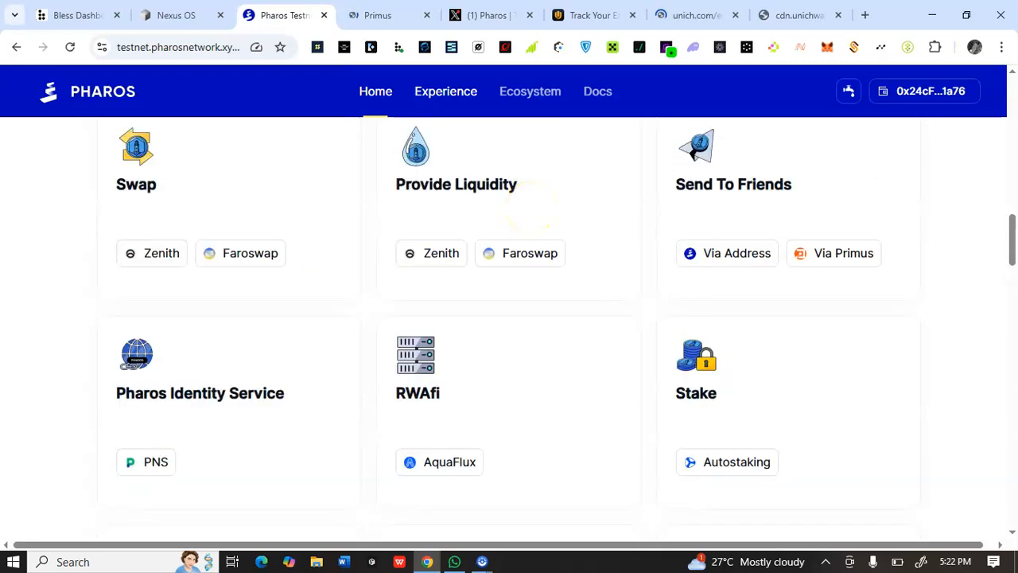
# - Show the Pharos Experience page with Zenith and Faroswap swap and liquidity tasks
pyautogui.click(445, 91)
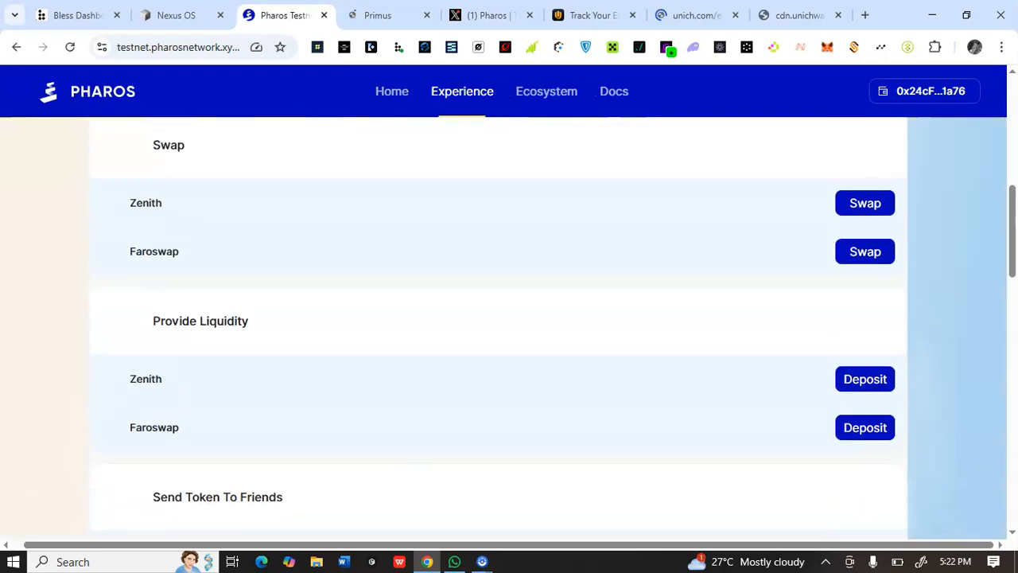
pyautogui.moveTo(685, 144)
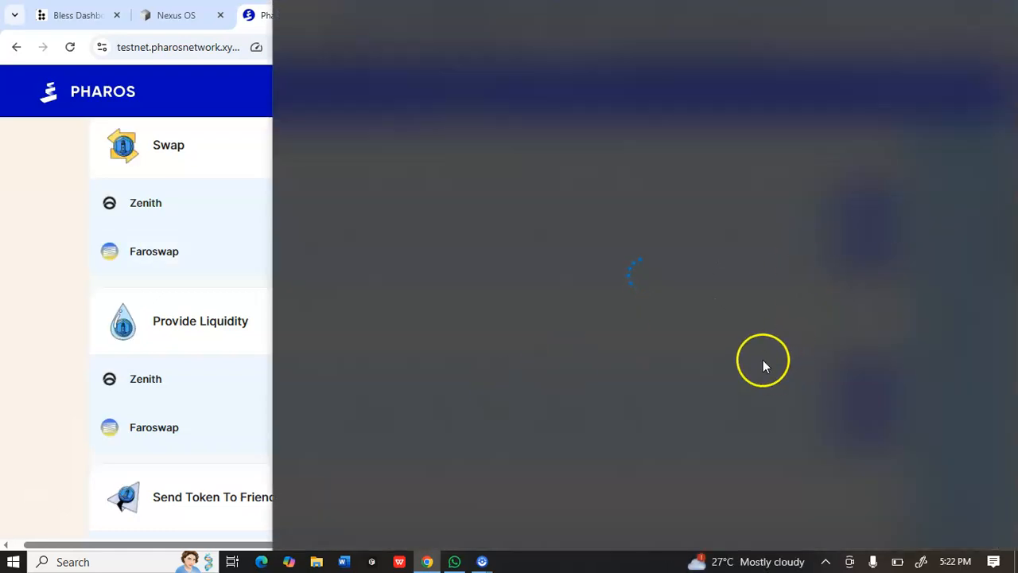
pyautogui.moveTo(74, 242)
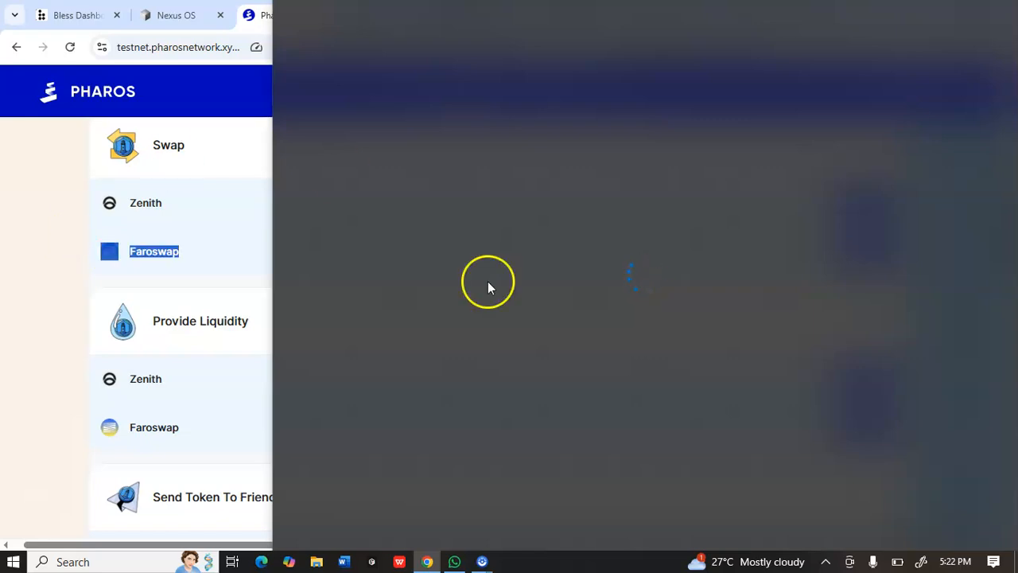
pyautogui.moveTo(24, 287)
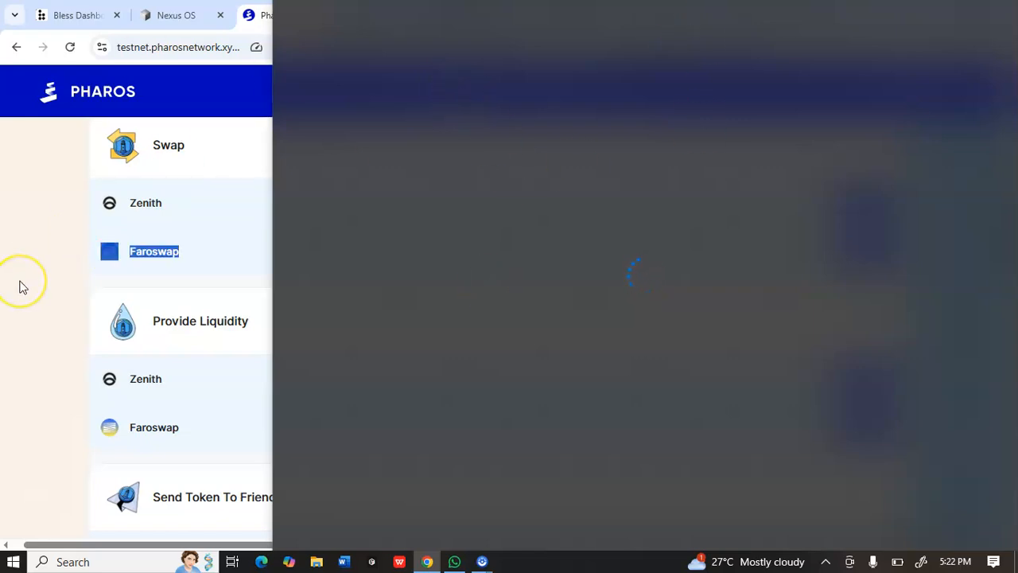
pyautogui.moveTo(96, 404)
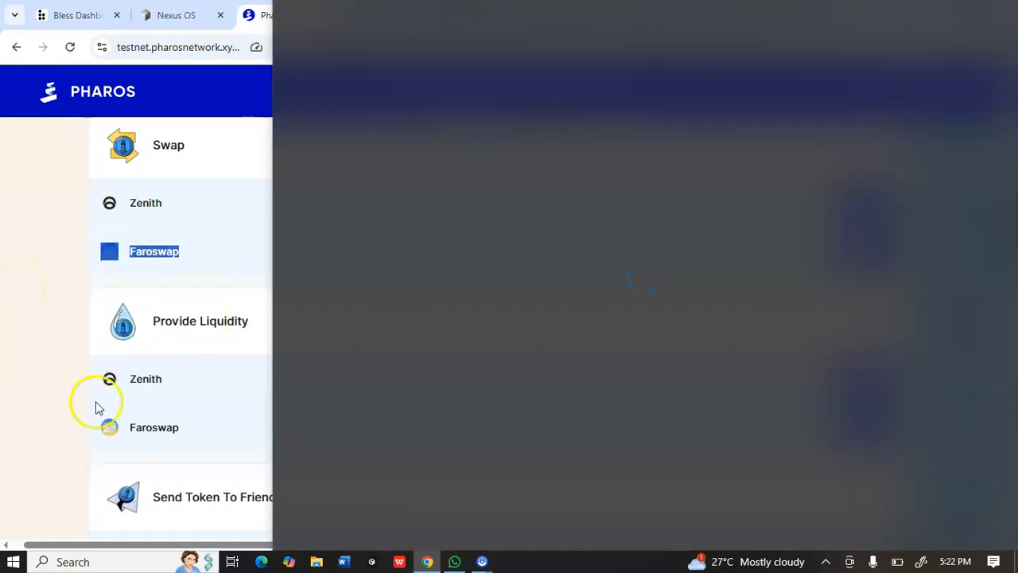
pyautogui.moveTo(34, 206)
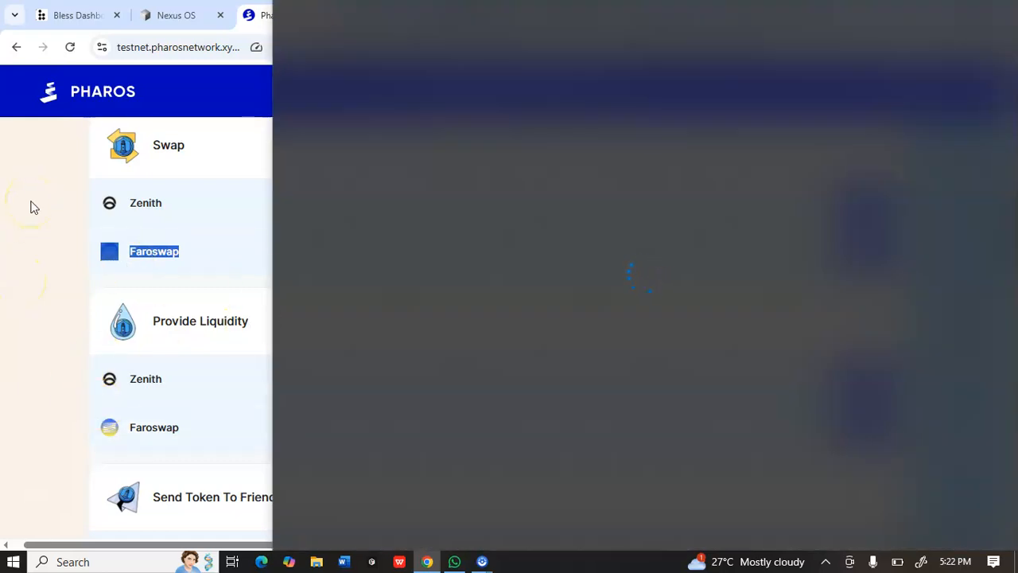